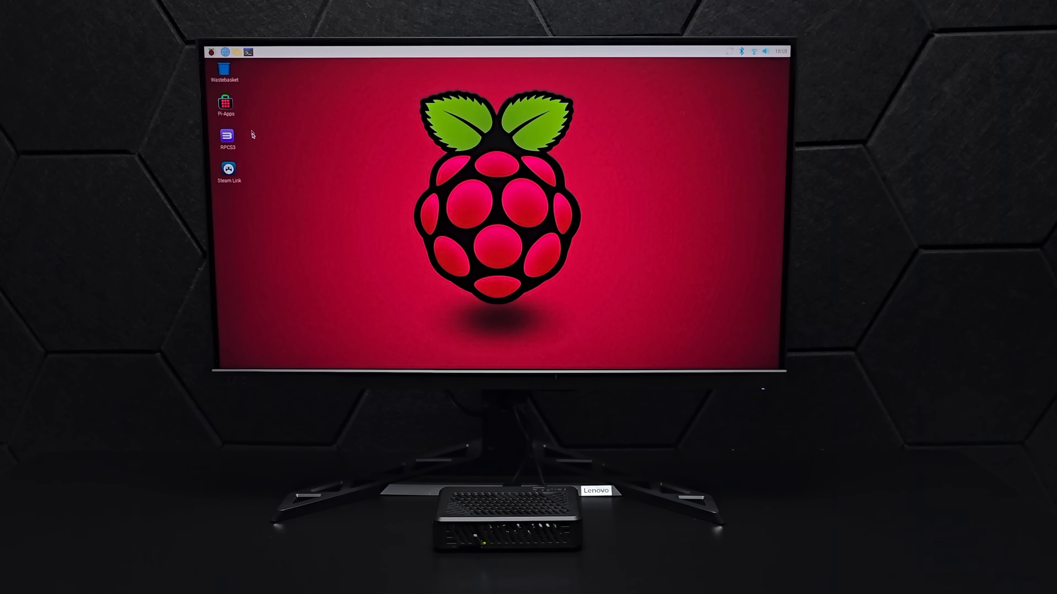
{"action": "mouse_move", "coordinate": [351, 111]}
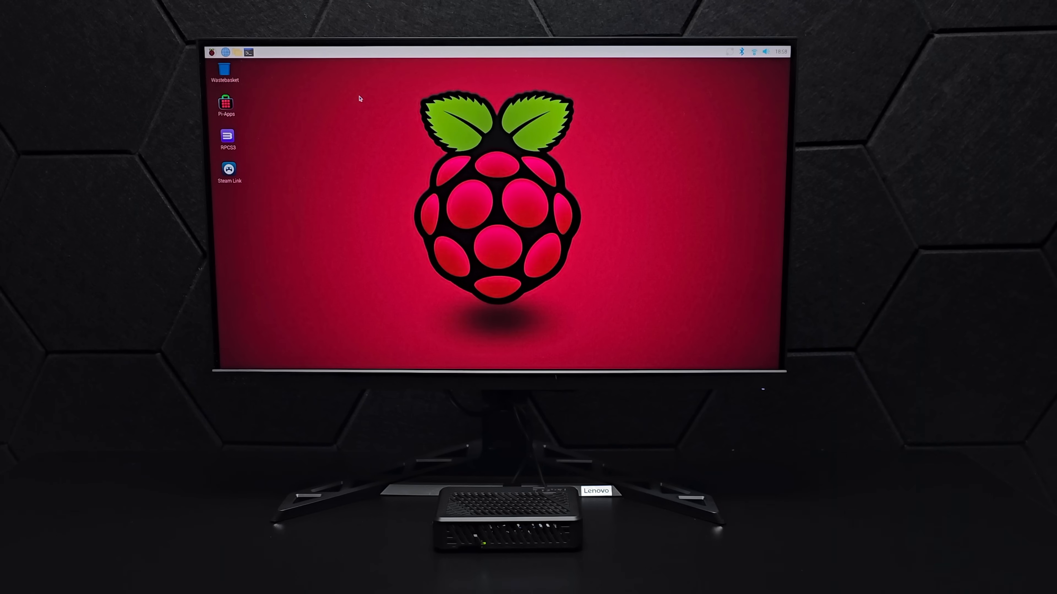
{"action": "mouse_move", "coordinate": [396, 145]}
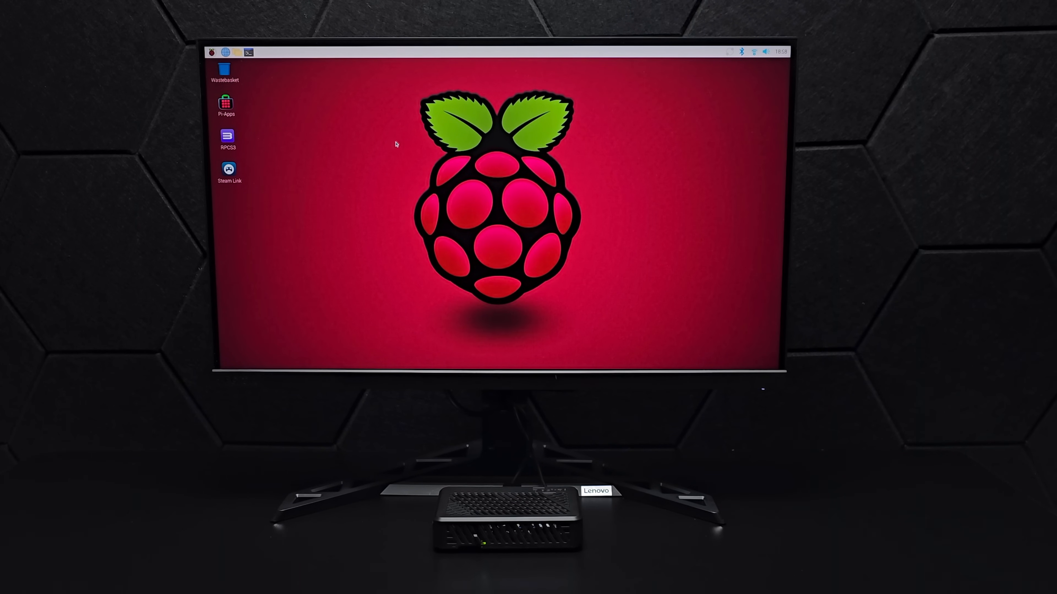
{"action": "mouse_move", "coordinate": [325, 136]}
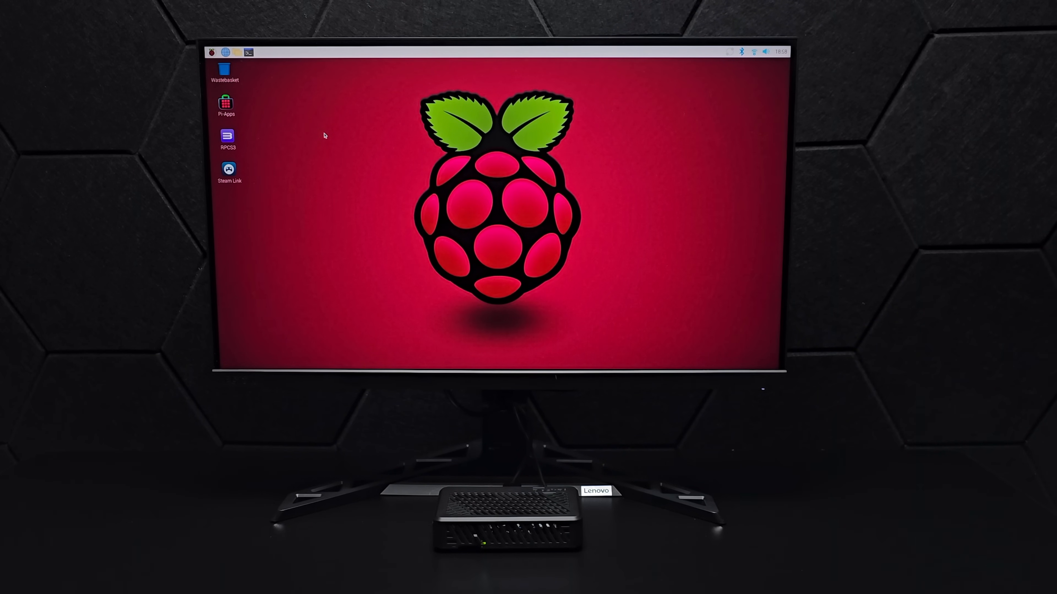
{"action": "mouse_move", "coordinate": [361, 121]}
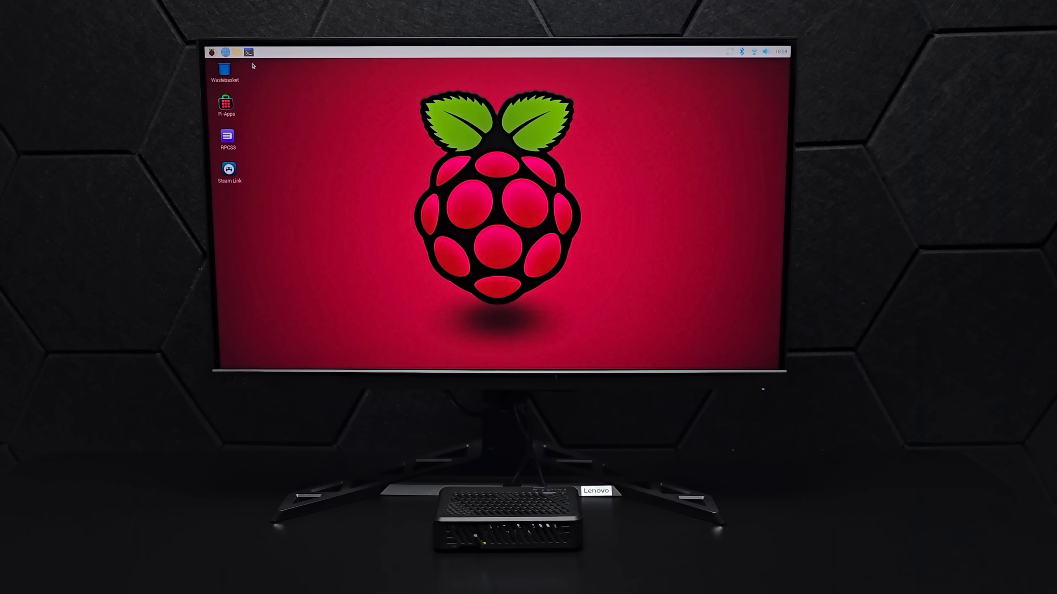
- Launch a new LXTerminal window from the taskbar
{"action": "left_click", "coordinate": [247, 53]}
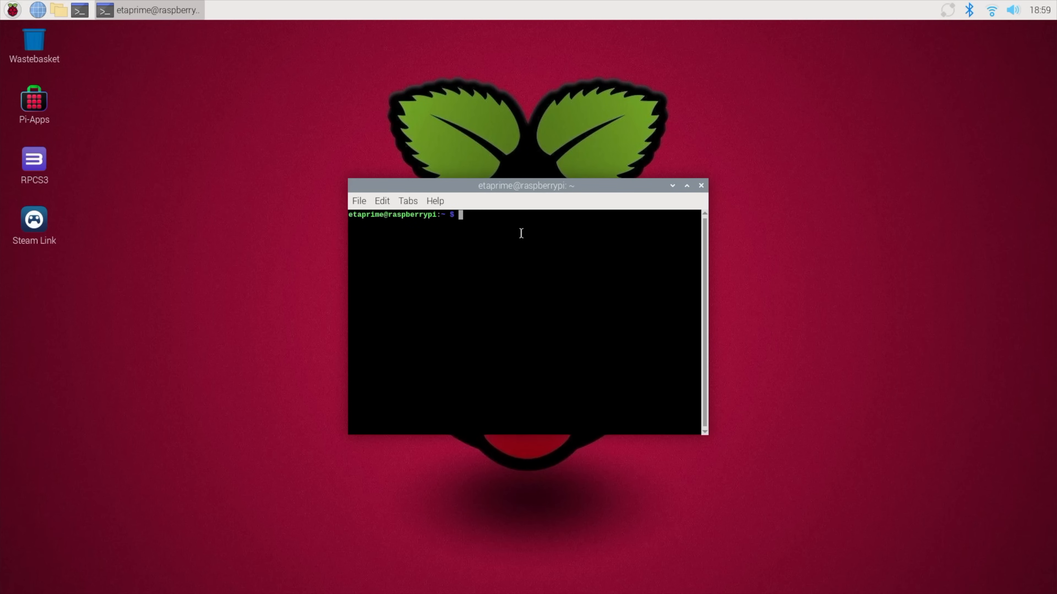
- Edit /boot/firmware/config.txt in nano, adding arm_freq=3000, gpu_freq=850 and PCIe Gen 3 lines, then close the terminal
{"action": "type", "text": "sudo nano /boot/firmware/config.txt"}
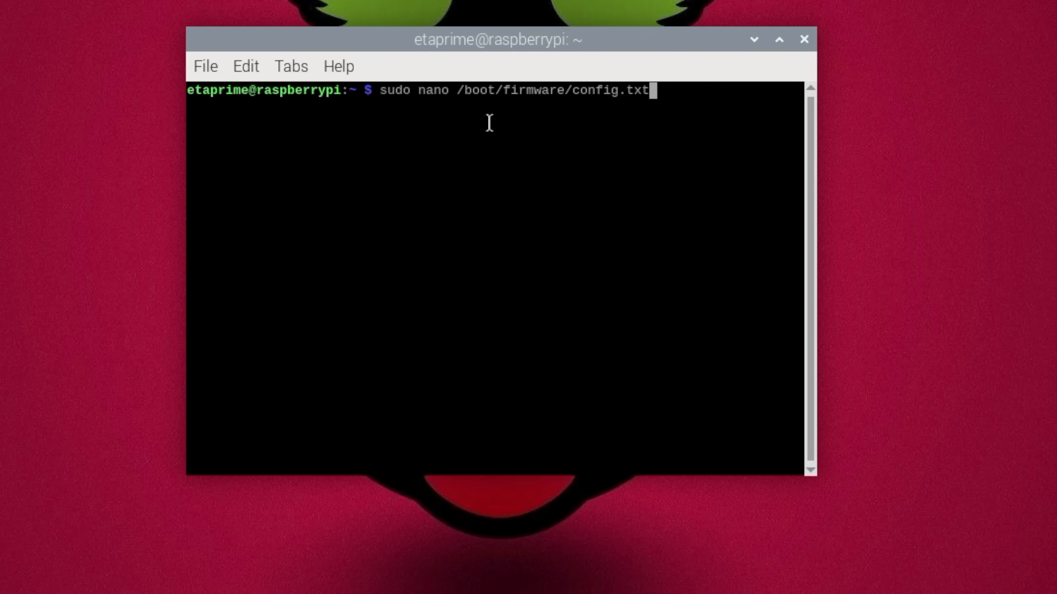
{"action": "key", "text": "Return"}
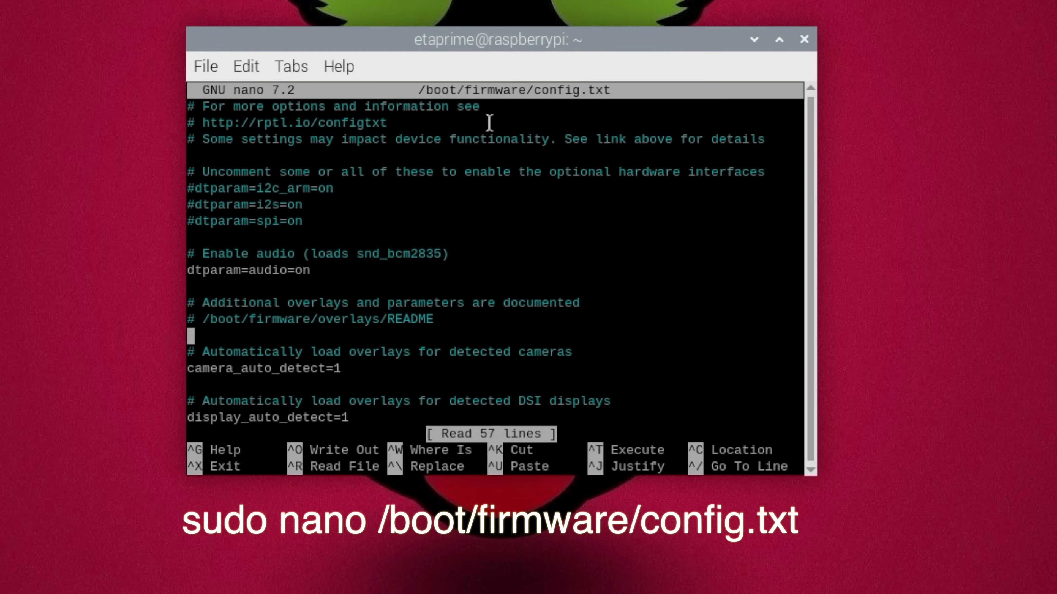
{"action": "scroll", "scroll_direction": "down", "scroll_amount": 3}
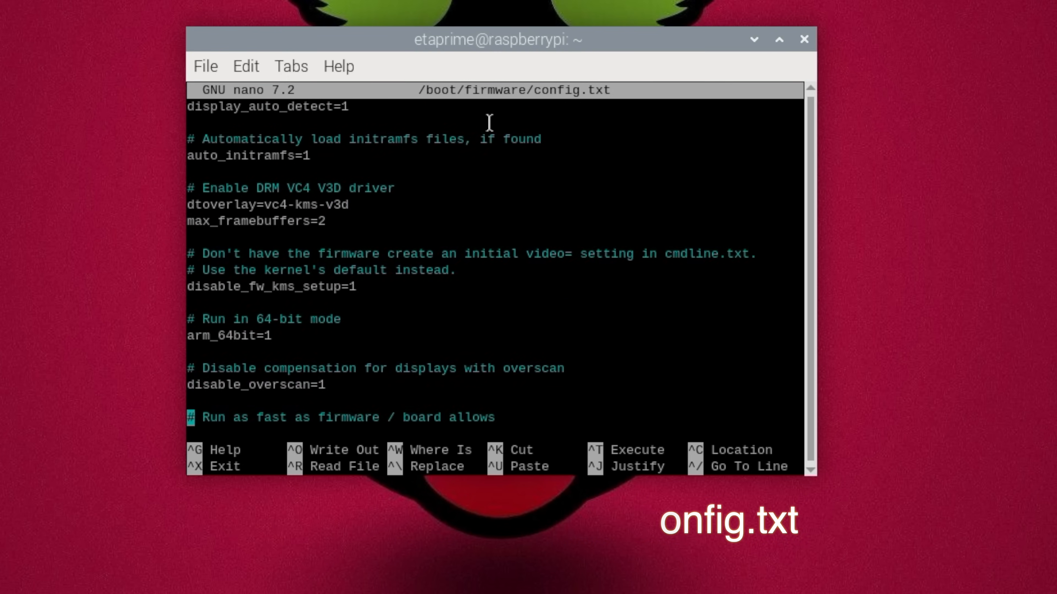
{"action": "scroll", "scroll_direction": "down", "scroll_amount": 3}
{"action": "type", "text": "dtparam=pciex1_gen=3"}
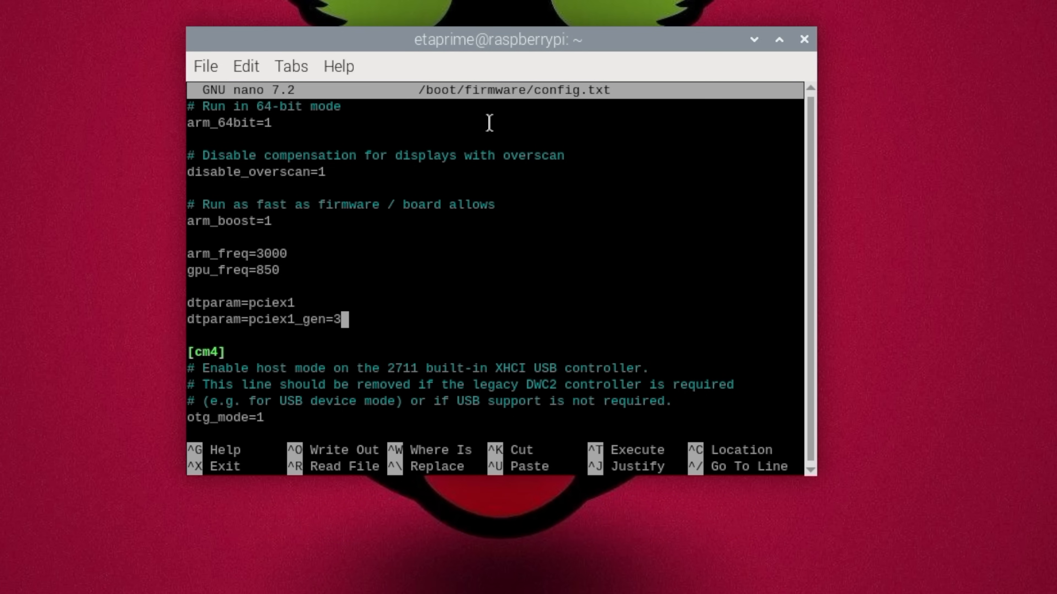
{"action": "left_click", "coordinate": [779, 39]}
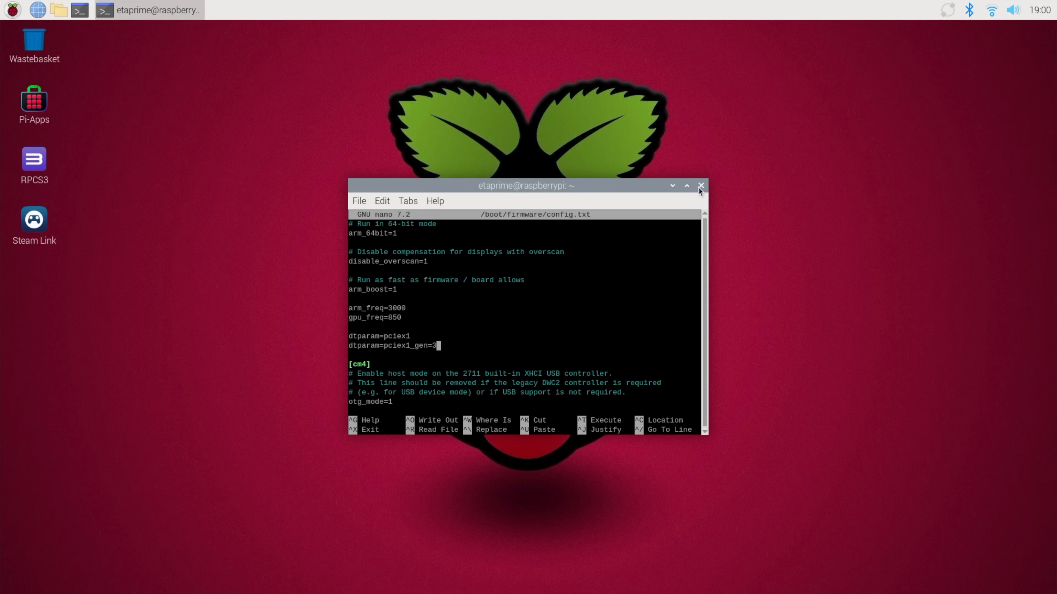
- Launch Raspberry Pi Diagnostics from the applications menu under Accessories
{"action": "left_click", "coordinate": [11, 9]}
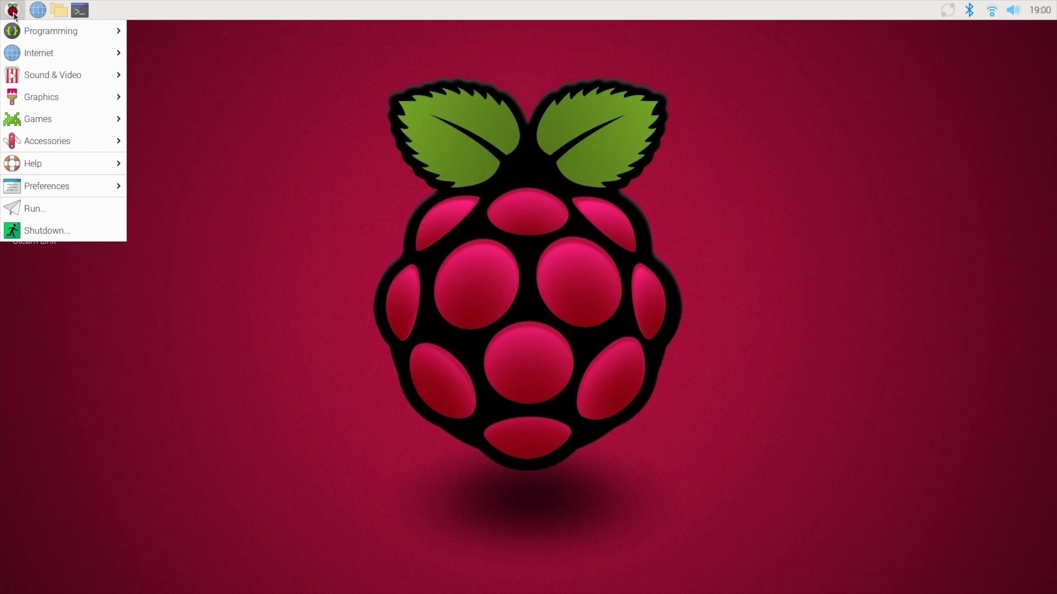
{"action": "mouse_move", "coordinate": [207, 111]}
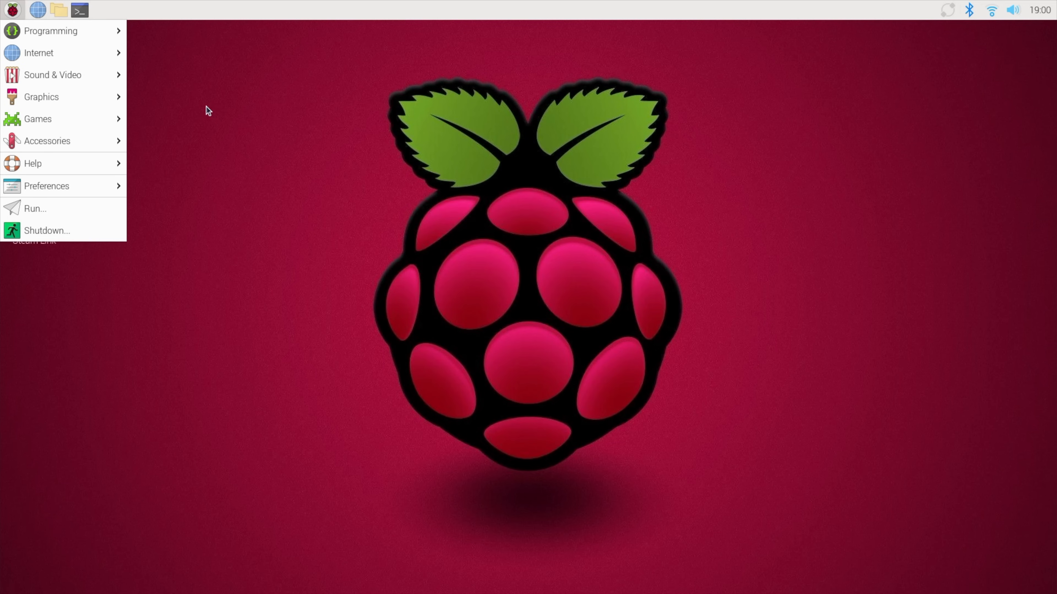
{"action": "left_click", "coordinate": [59, 10]}
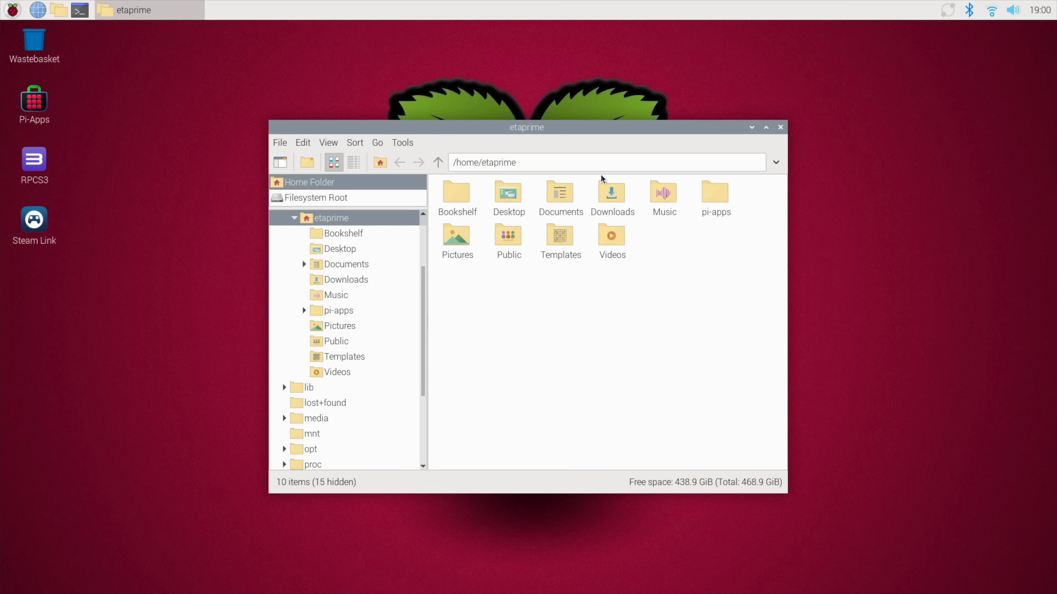
{"action": "left_click", "coordinate": [11, 9]}
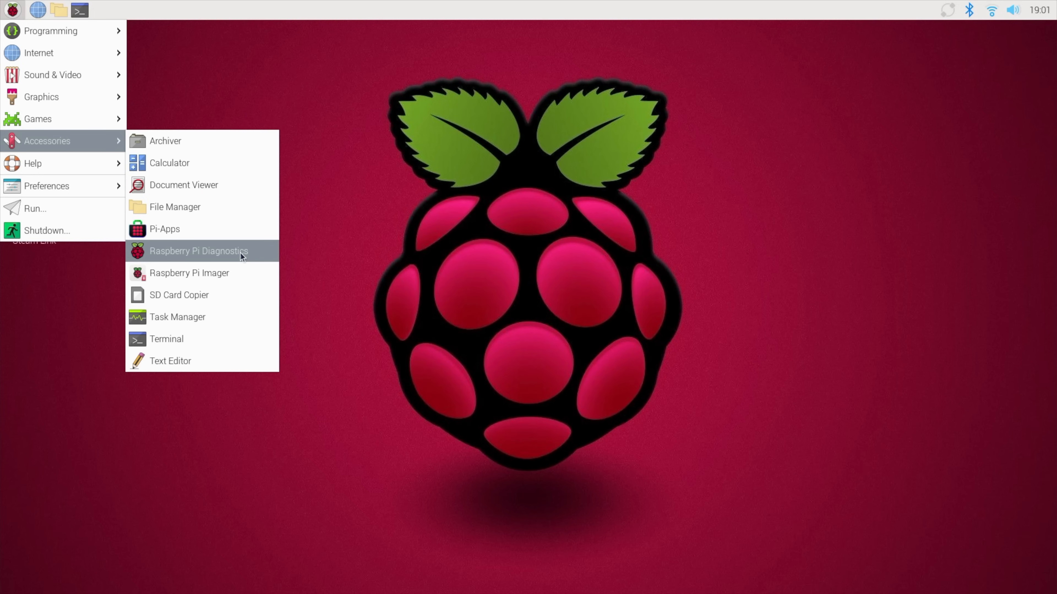
{"action": "left_click", "coordinate": [198, 251]}
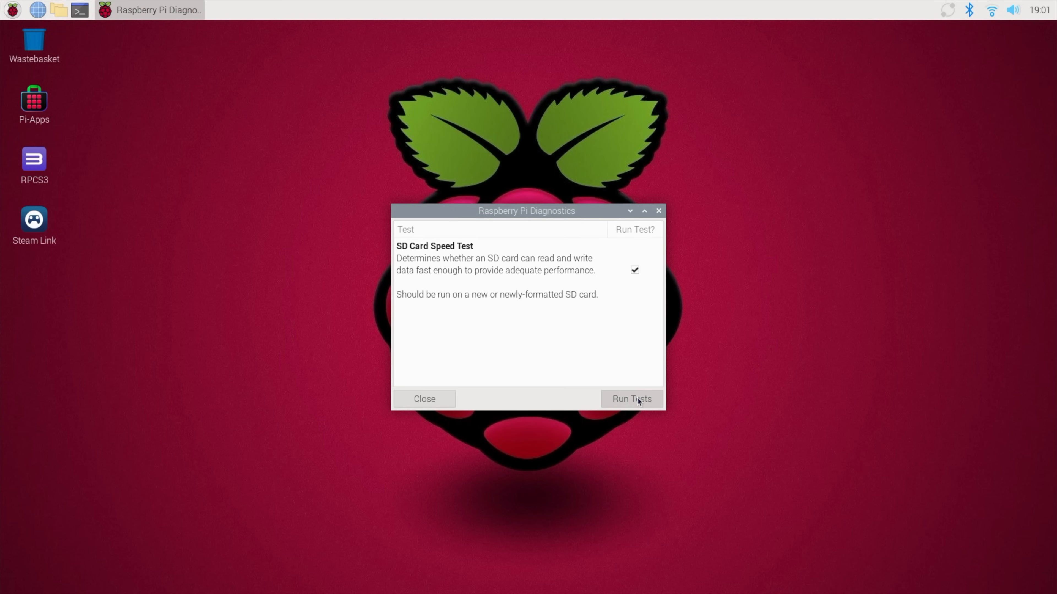
- Run the SD Card Speed Test to PASS and show its detailed log
{"action": "left_click", "coordinate": [631, 399]}
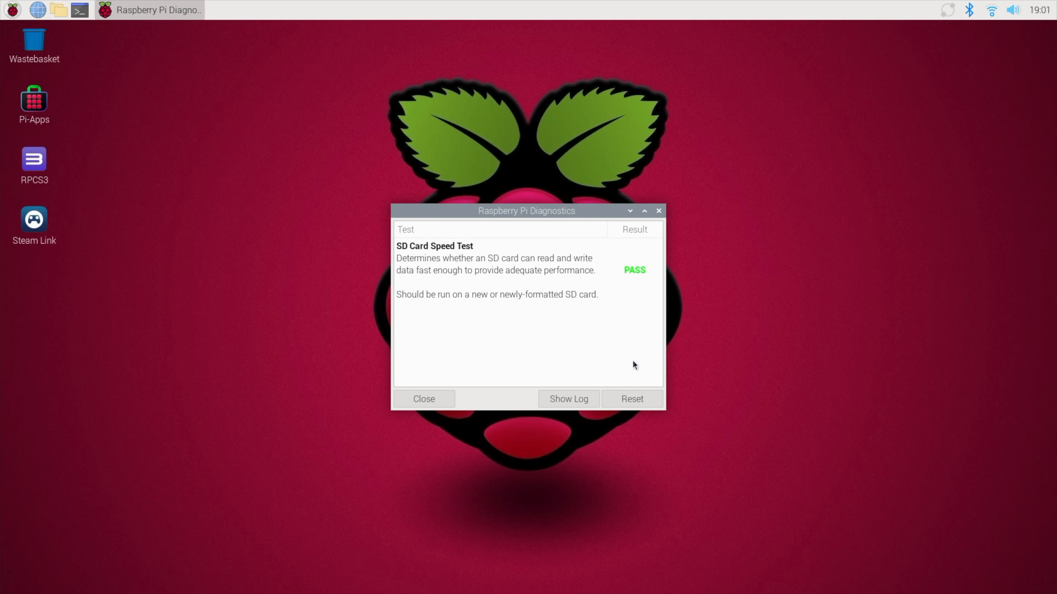
{"action": "mouse_move", "coordinate": [578, 370]}
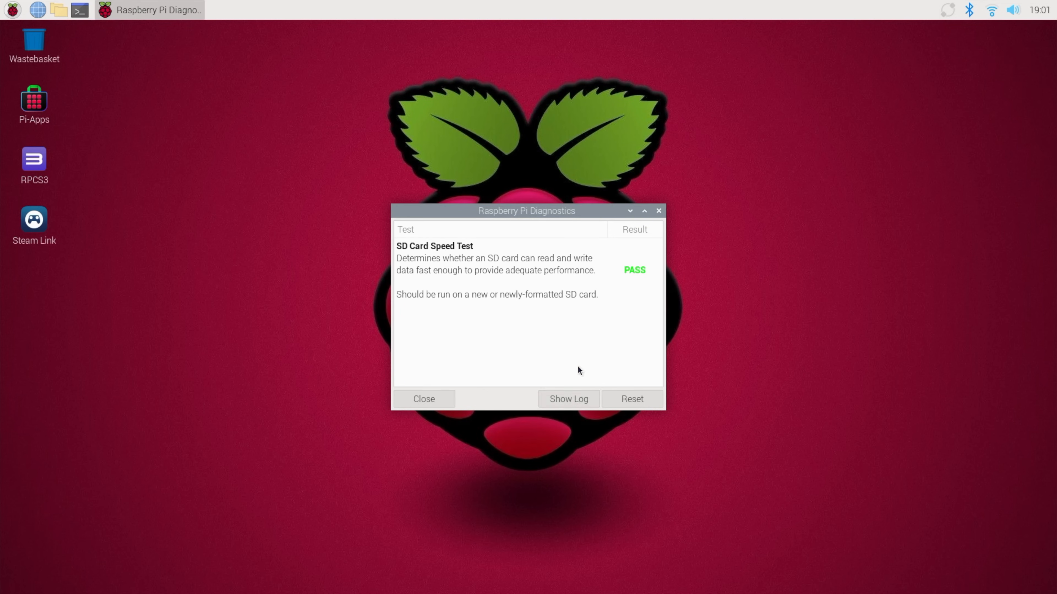
{"action": "left_click", "coordinate": [567, 399]}
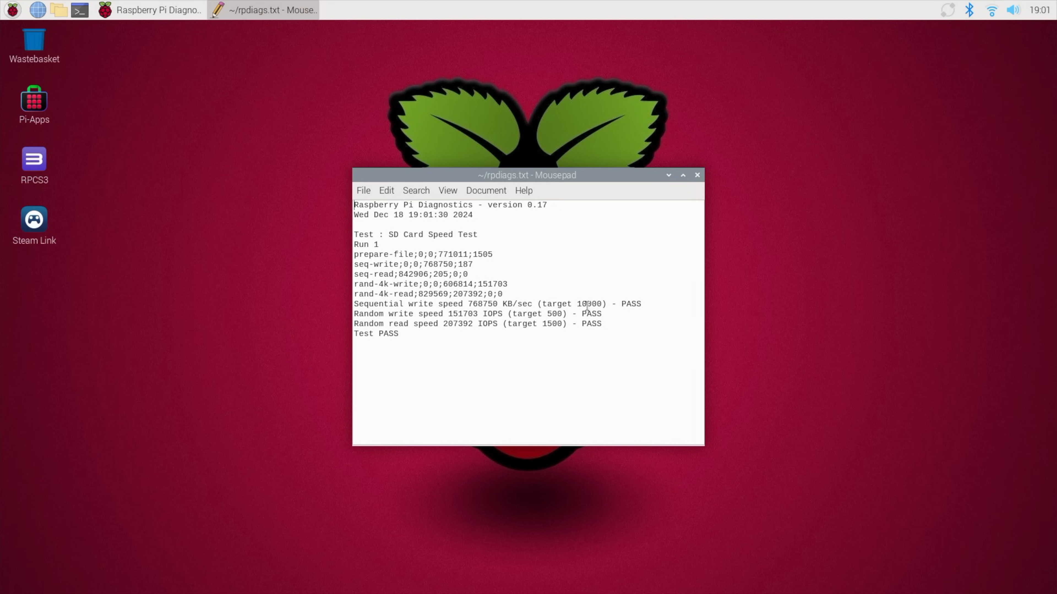
{"action": "mouse_move", "coordinate": [482, 325]}
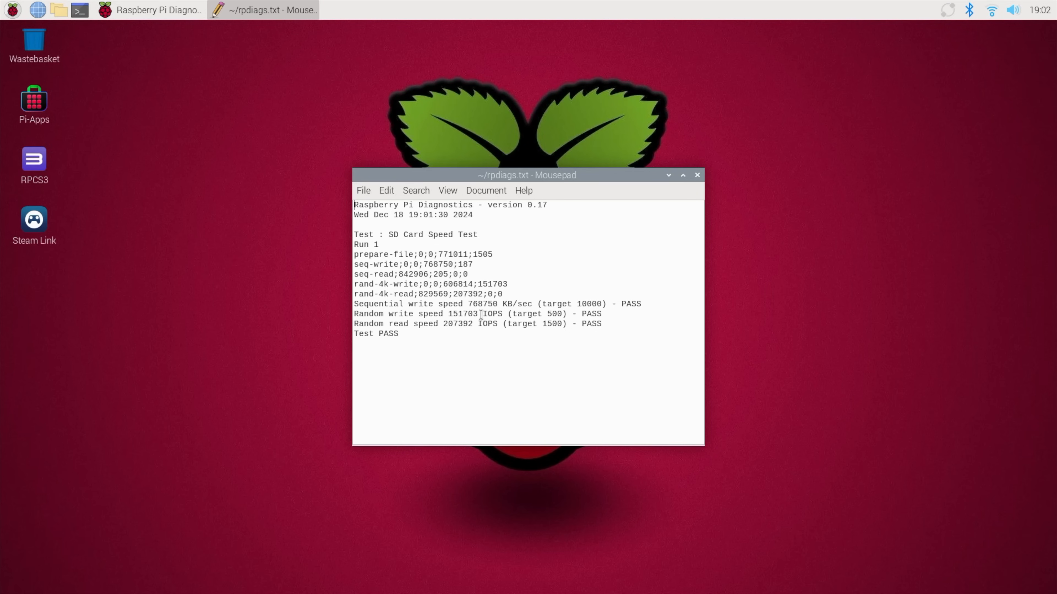
{"action": "mouse_move", "coordinate": [552, 313]}
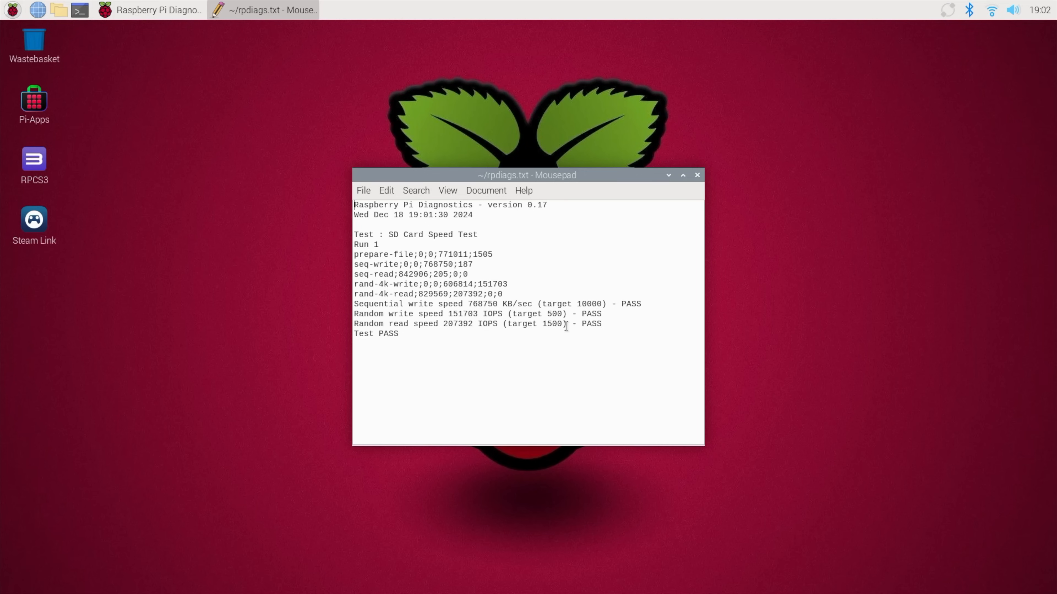
{"action": "mouse_move", "coordinate": [577, 331]}
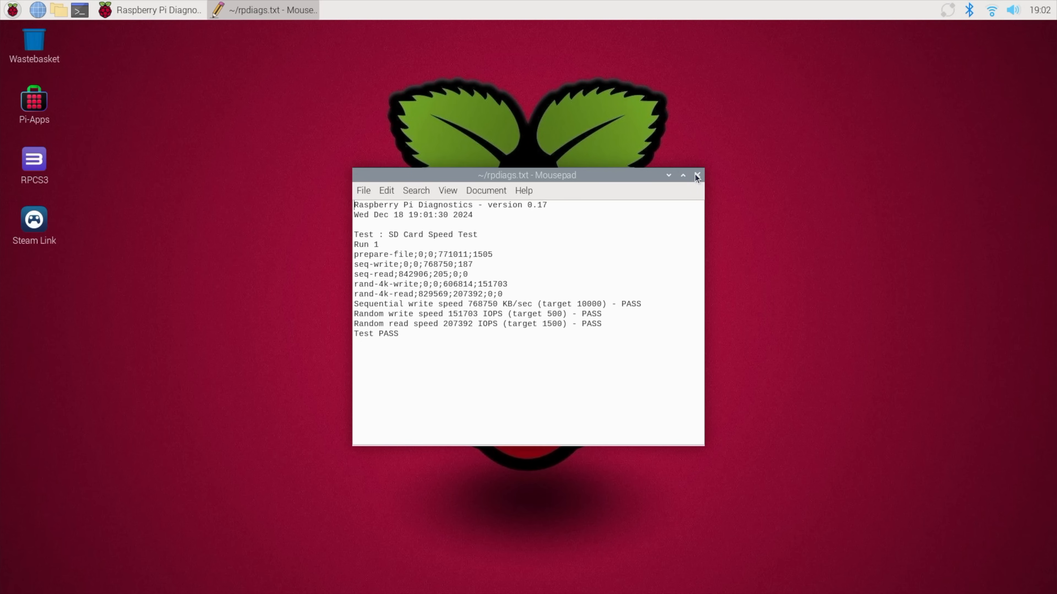
- Close the rpdiags.txt speed test log window
{"action": "left_click", "coordinate": [697, 175]}
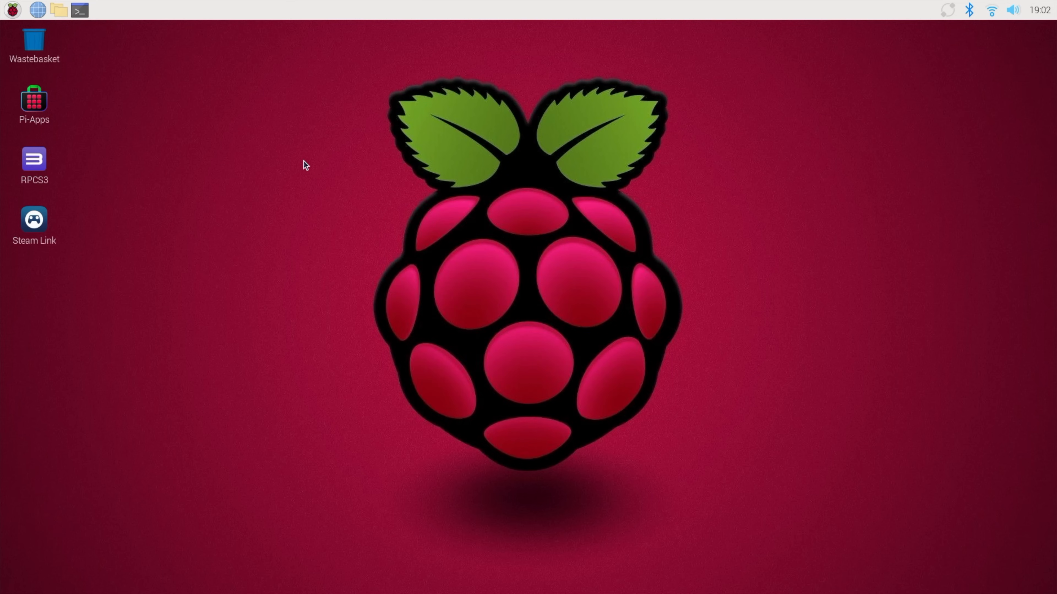
{"action": "mouse_move", "coordinate": [13, 10]}
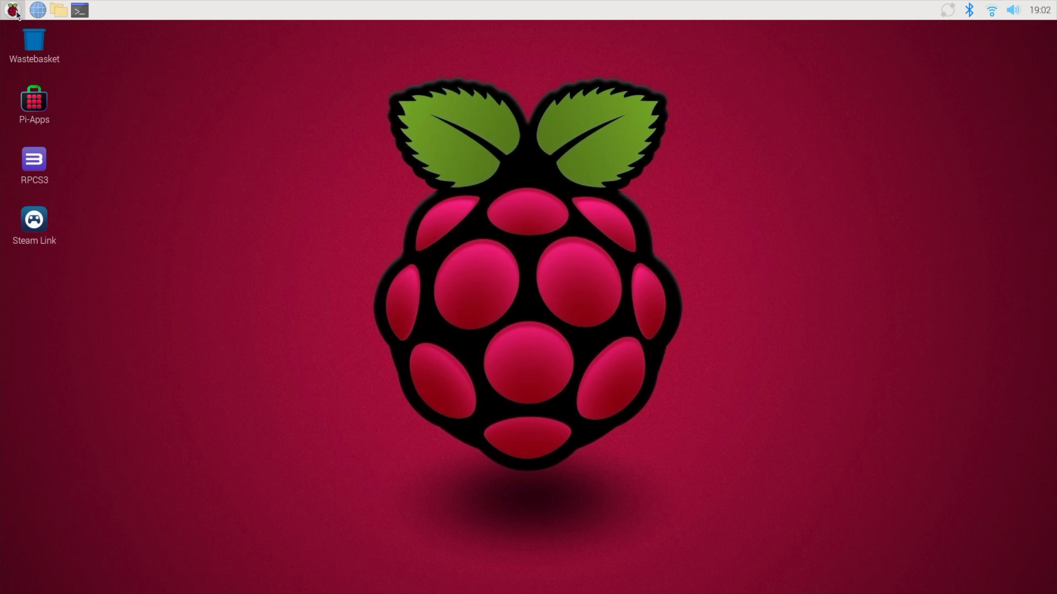
{"action": "mouse_move", "coordinate": [402, 92]}
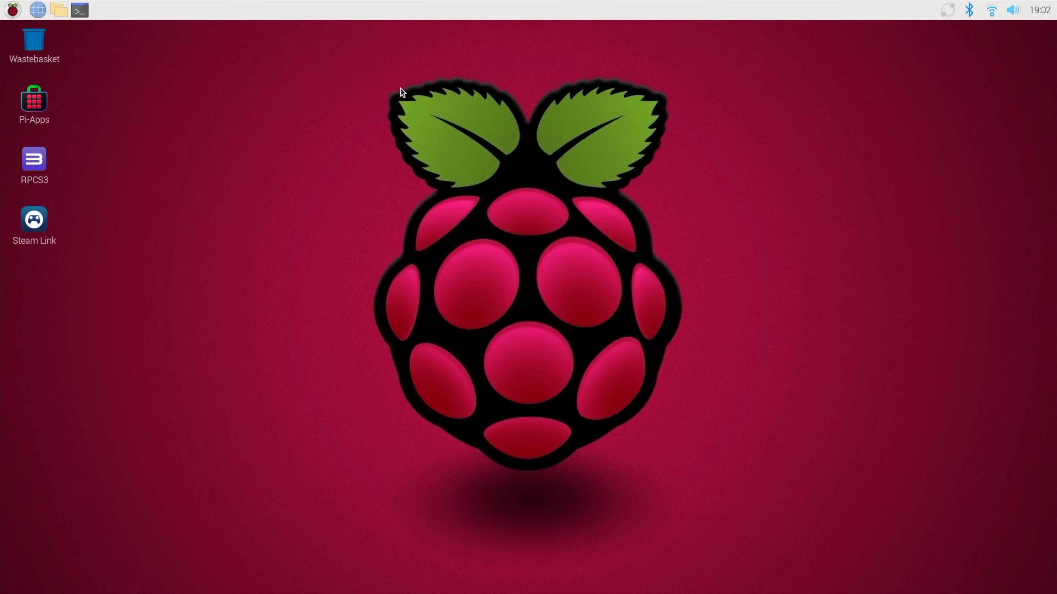
- Launch Pi-Apps from its desktop icon
{"action": "double_click", "coordinate": [33, 99]}
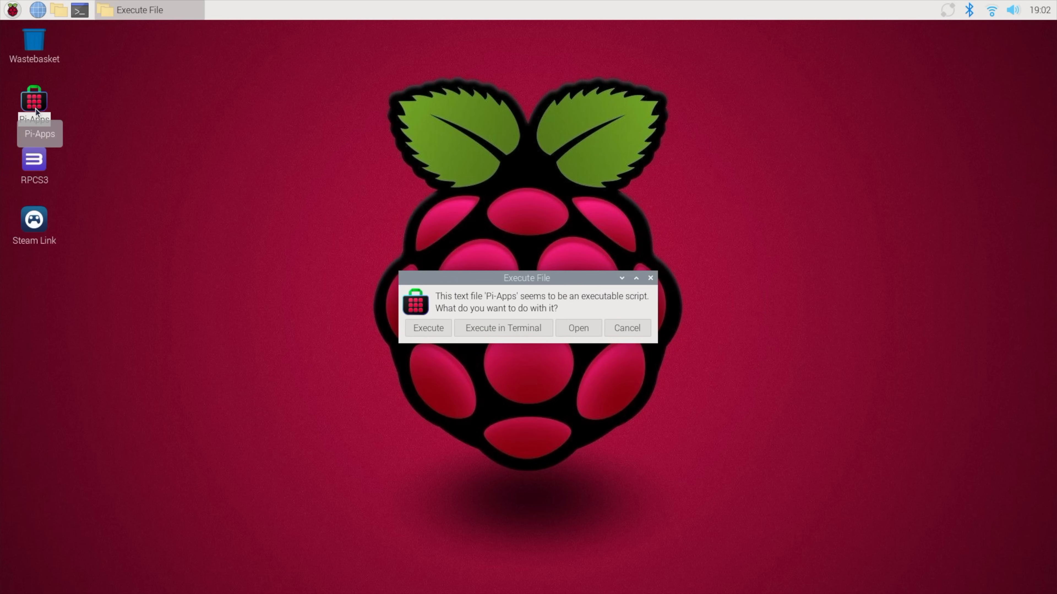
{"action": "left_click", "coordinate": [625, 328]}
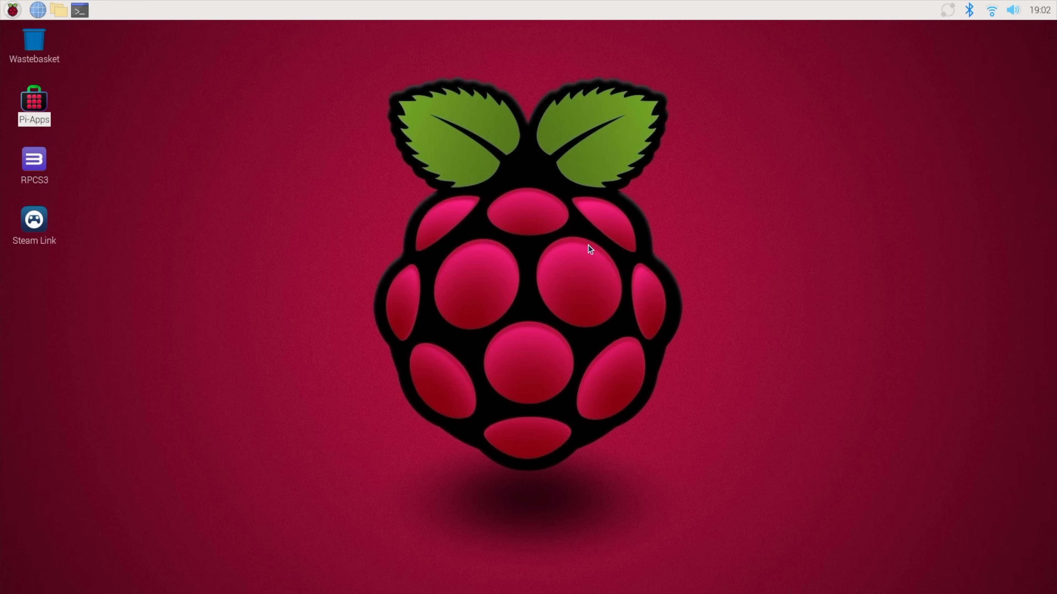
{"action": "double_click", "coordinate": [34, 98]}
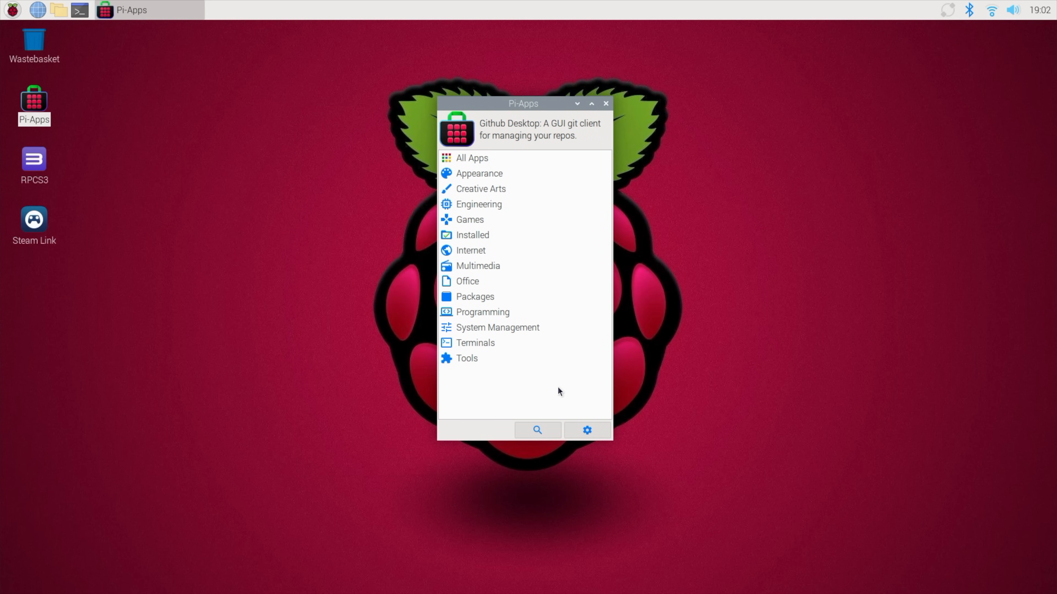
{"action": "mouse_move", "coordinate": [555, 393]}
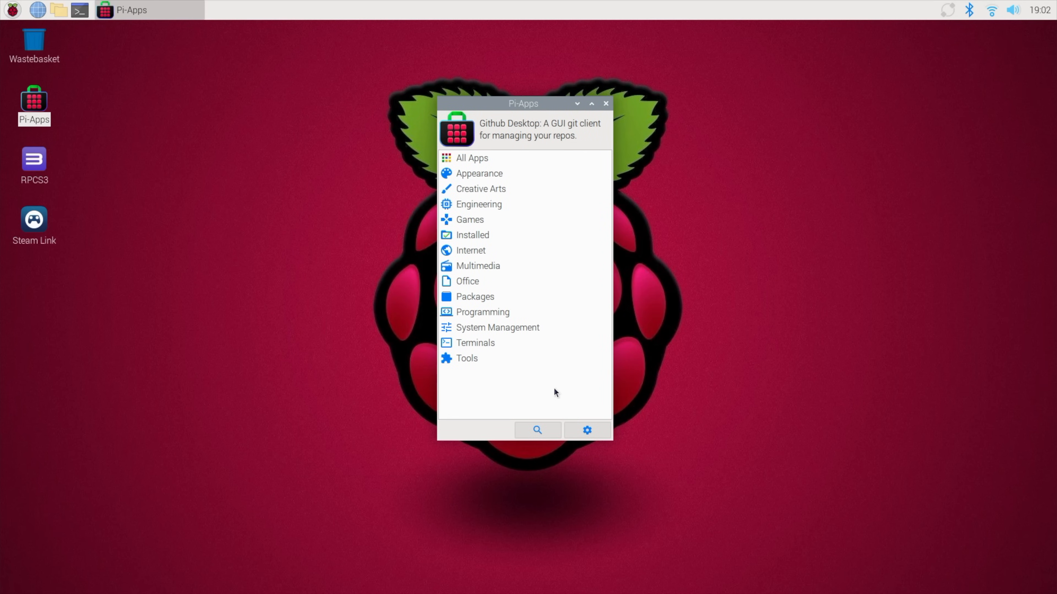
{"action": "mouse_move", "coordinate": [477, 220]}
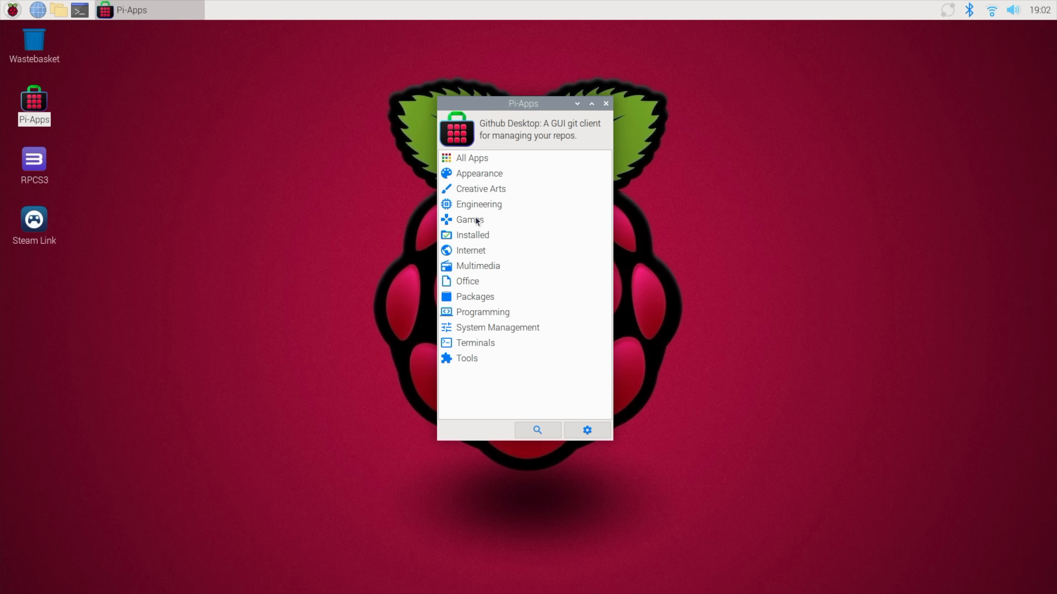
- Browse the Games category list in Pi-Apps, then close Pi-Apps
{"action": "left_click", "coordinate": [469, 220]}
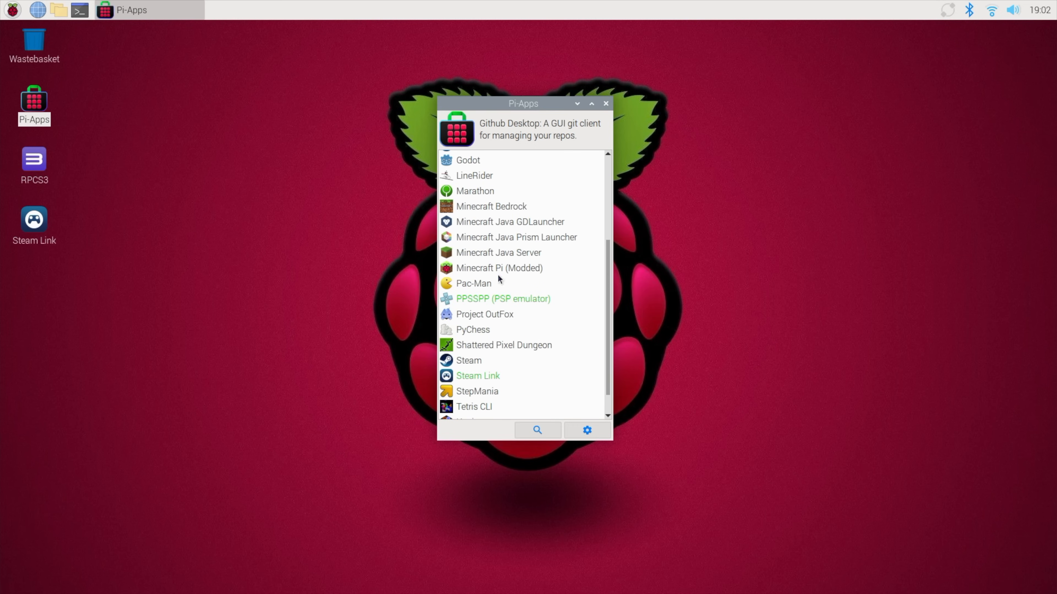
{"action": "scroll", "scroll_direction": "down", "scroll_amount": 3}
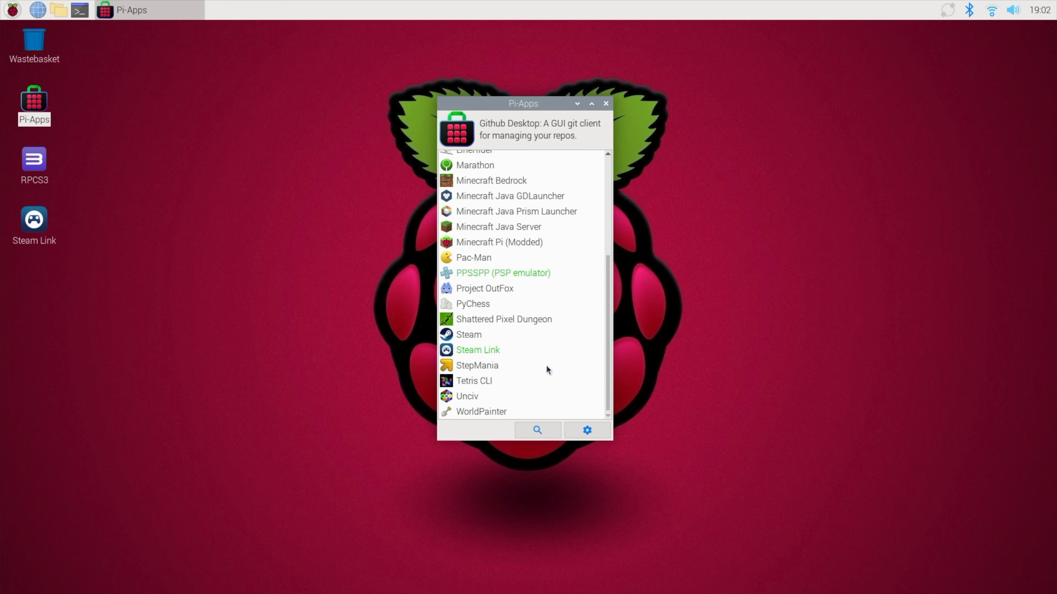
{"action": "mouse_move", "coordinate": [476, 336]}
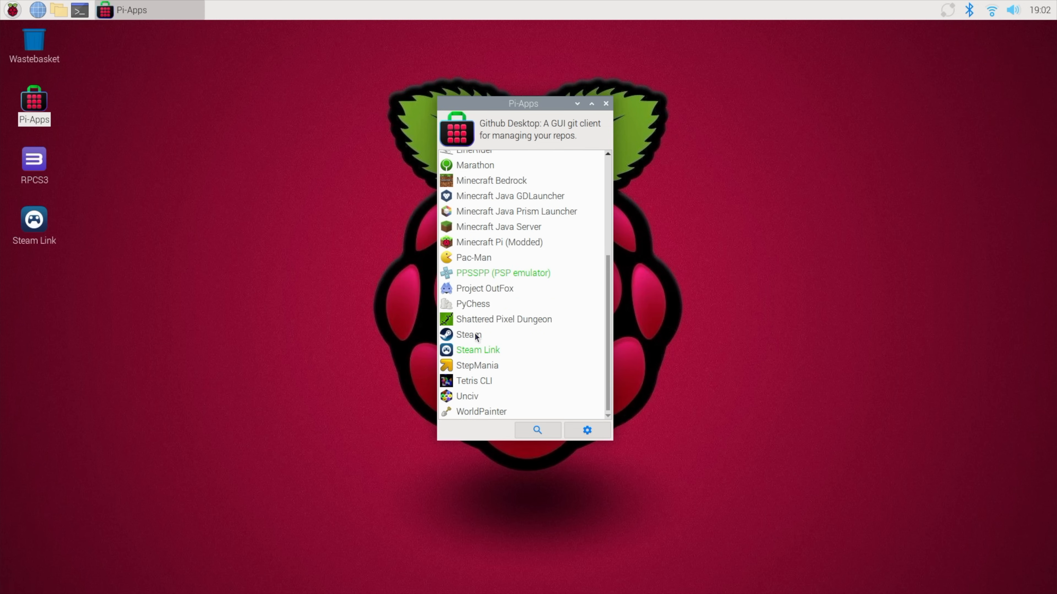
{"action": "scroll", "scroll_direction": "up", "scroll_amount": 3}
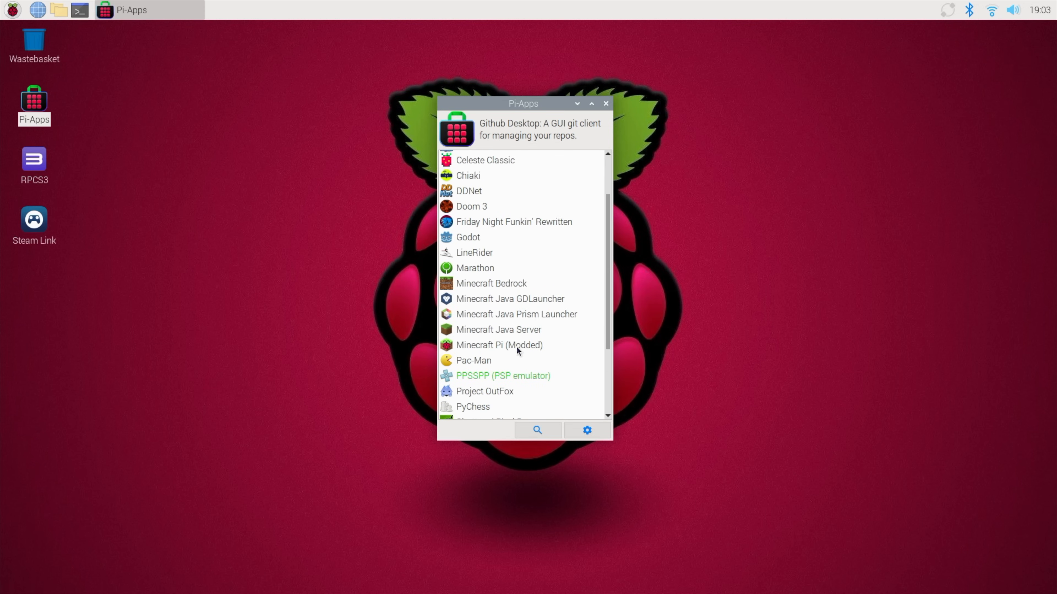
{"action": "scroll", "scroll_direction": "up", "scroll_amount": 3}
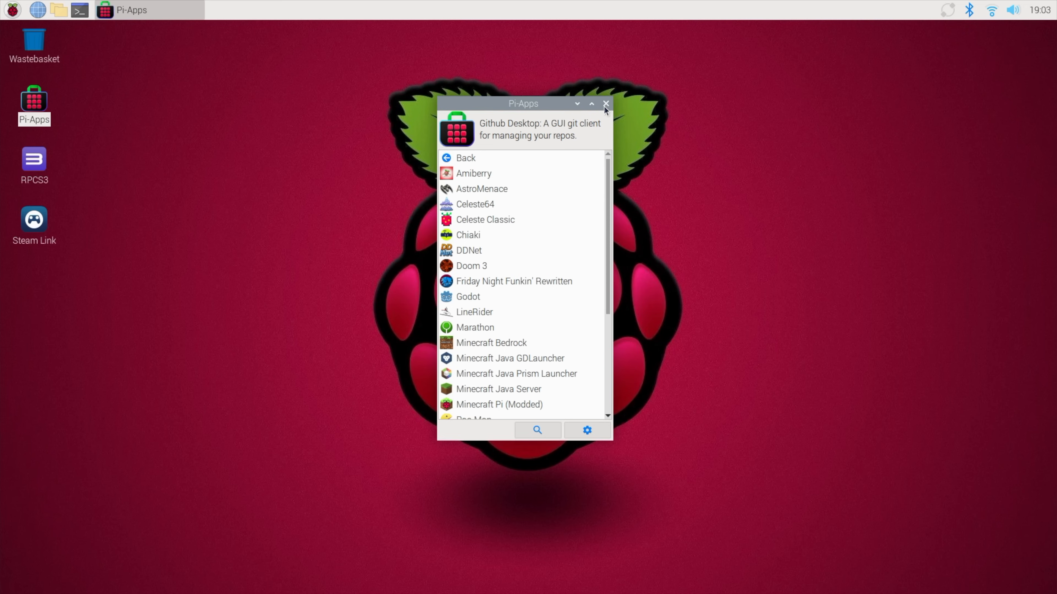
{"action": "left_click", "coordinate": [605, 104]}
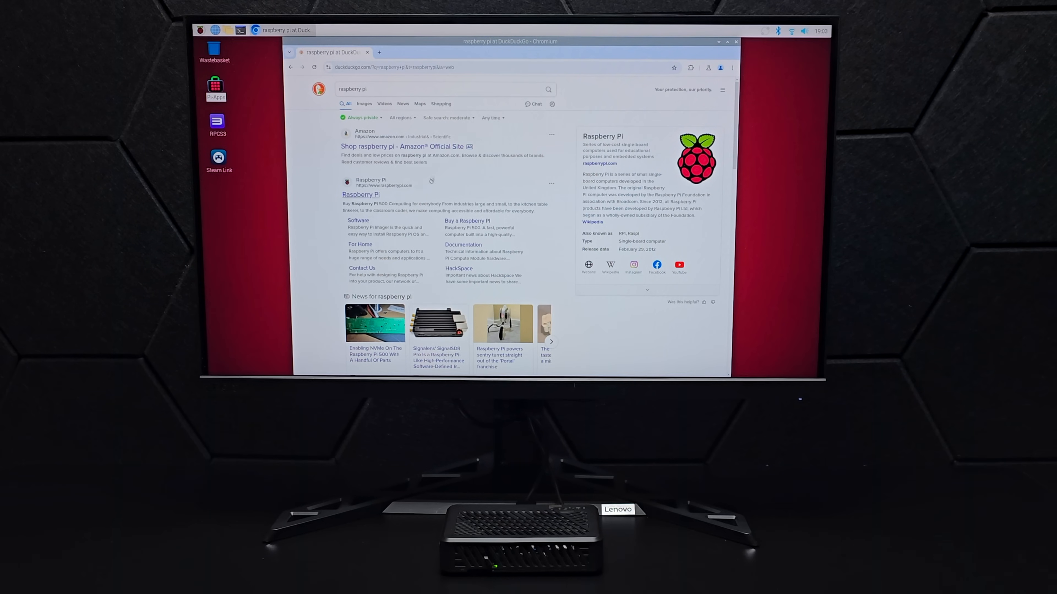
- Visit the official Raspberry Pi site from the search results and look over its homepage
{"action": "left_click", "coordinate": [361, 195]}
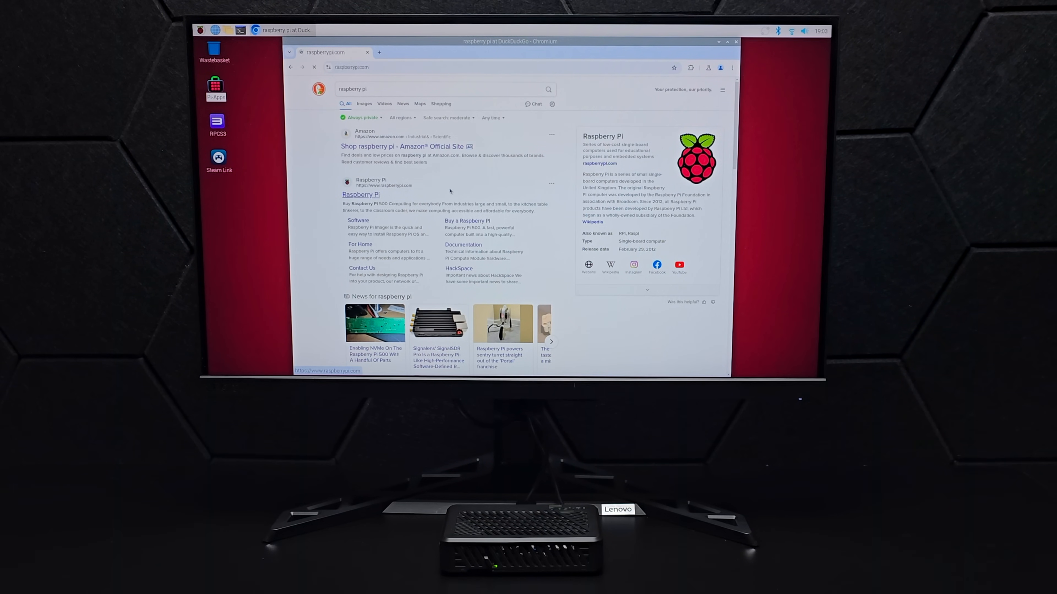
{"action": "left_click", "coordinate": [360, 195]}
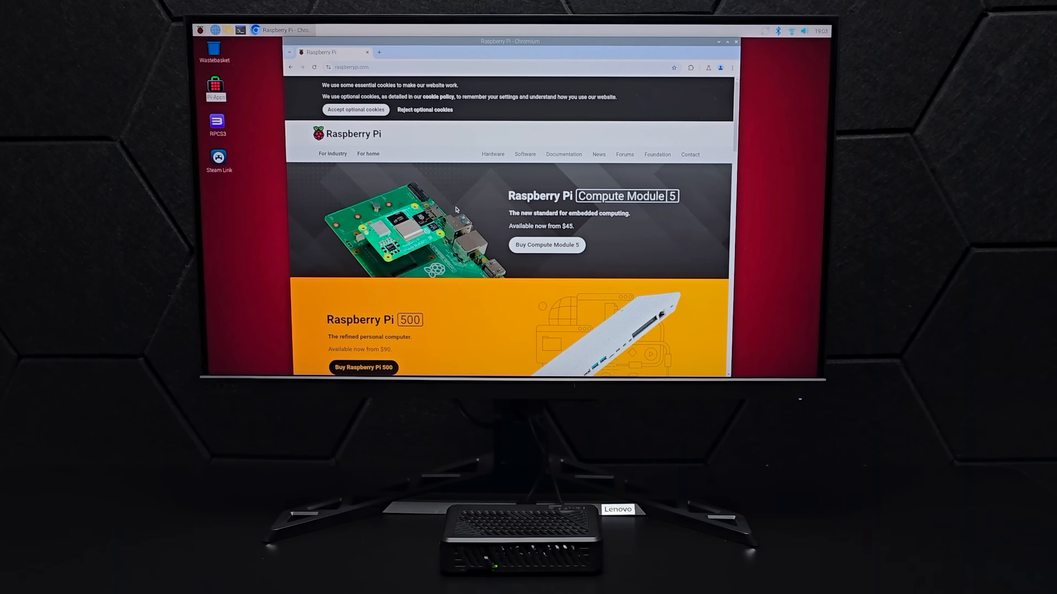
{"action": "scroll", "scroll_direction": "down", "scroll_amount": 3}
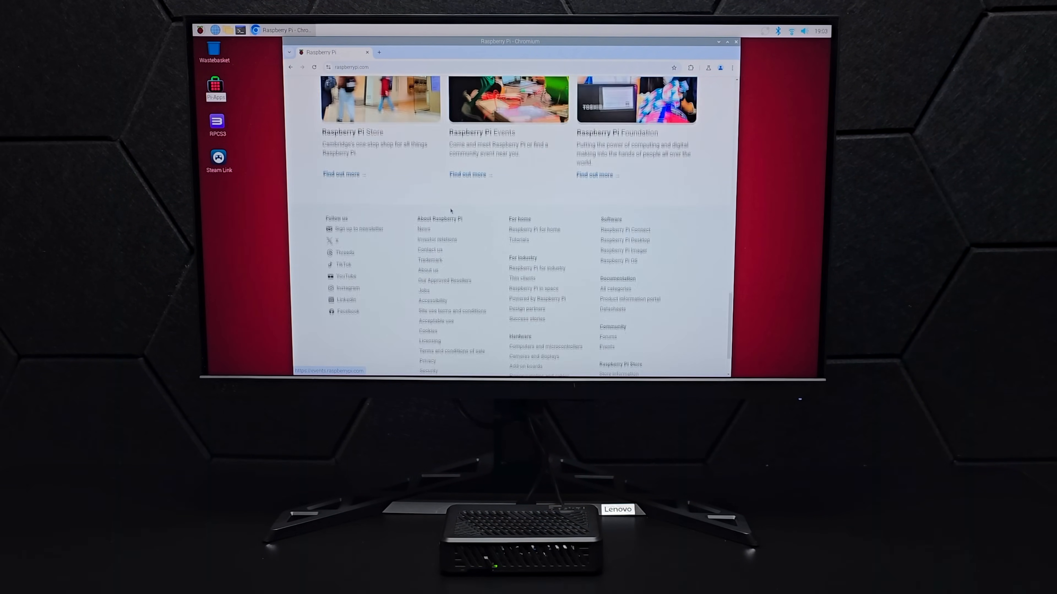
{"action": "scroll", "scroll_direction": "up", "scroll_amount": 3}
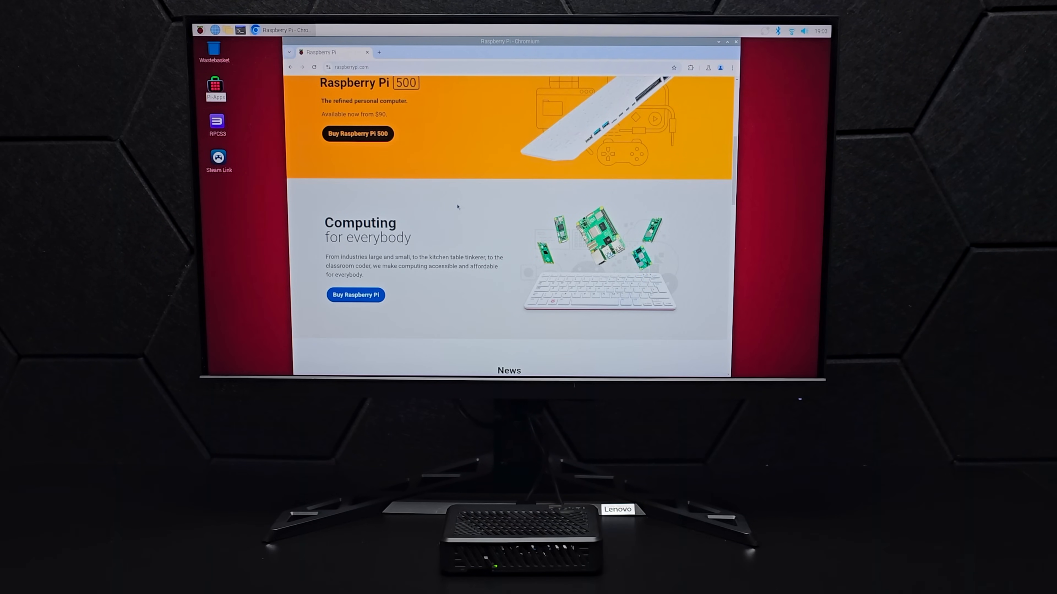
{"action": "scroll", "scroll_direction": "down", "scroll_amount": 3}
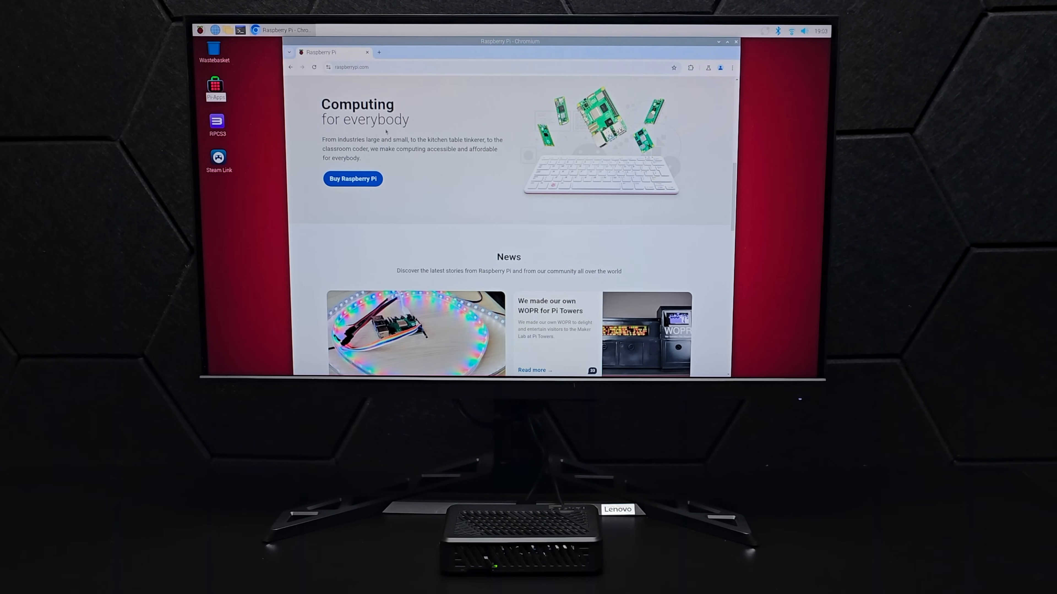
- Browse the Buy Raspberry Pi products page, then start a new empty browser tab
{"action": "left_click", "coordinate": [351, 179]}
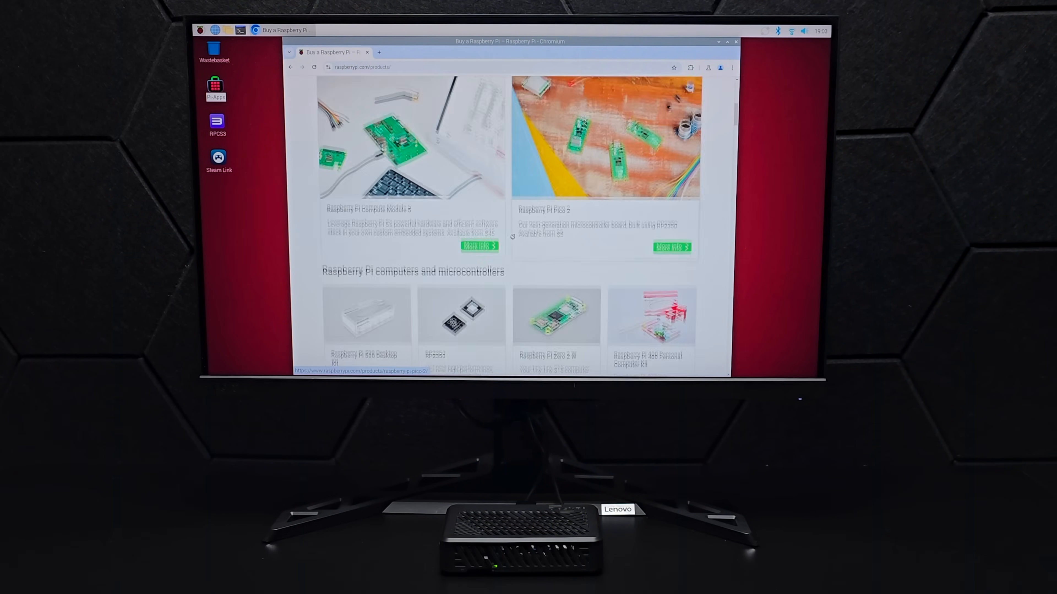
{"action": "scroll", "scroll_direction": "down", "scroll_amount": 3}
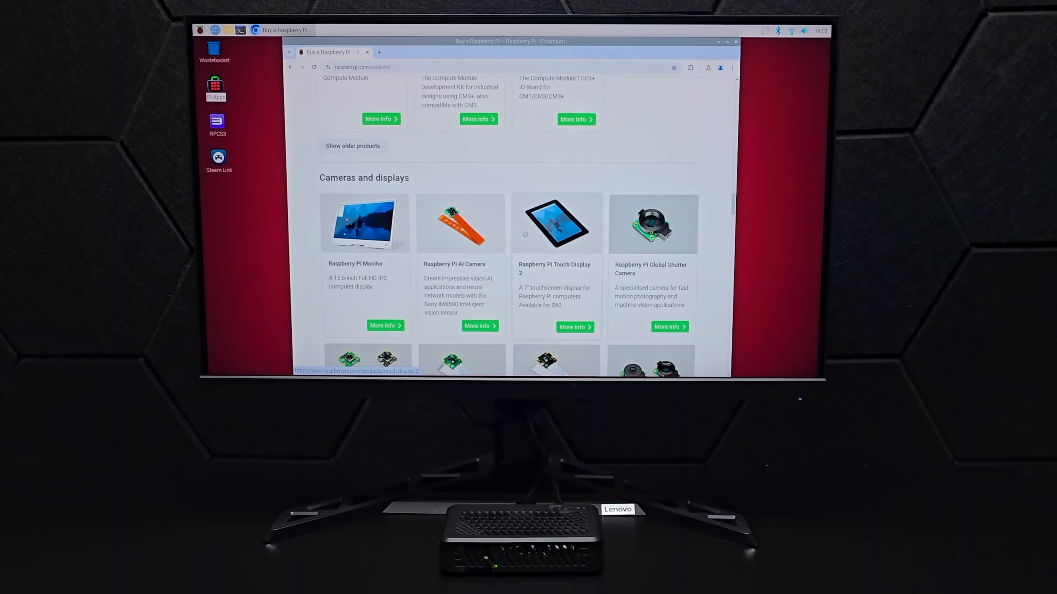
{"action": "scroll", "scroll_direction": "down", "scroll_amount": 3}
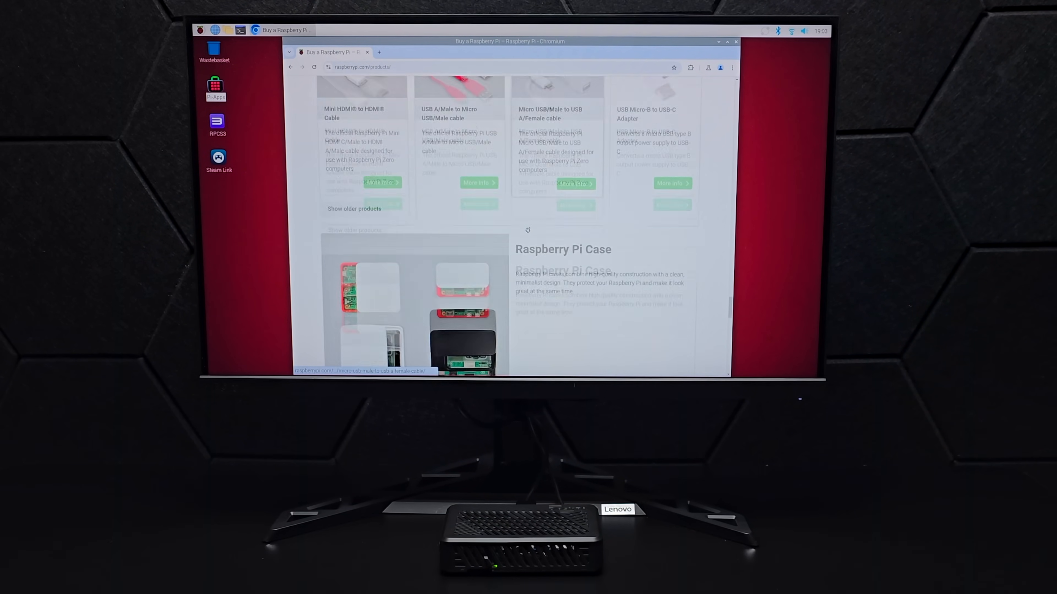
{"action": "scroll", "scroll_direction": "down", "scroll_amount": 3}
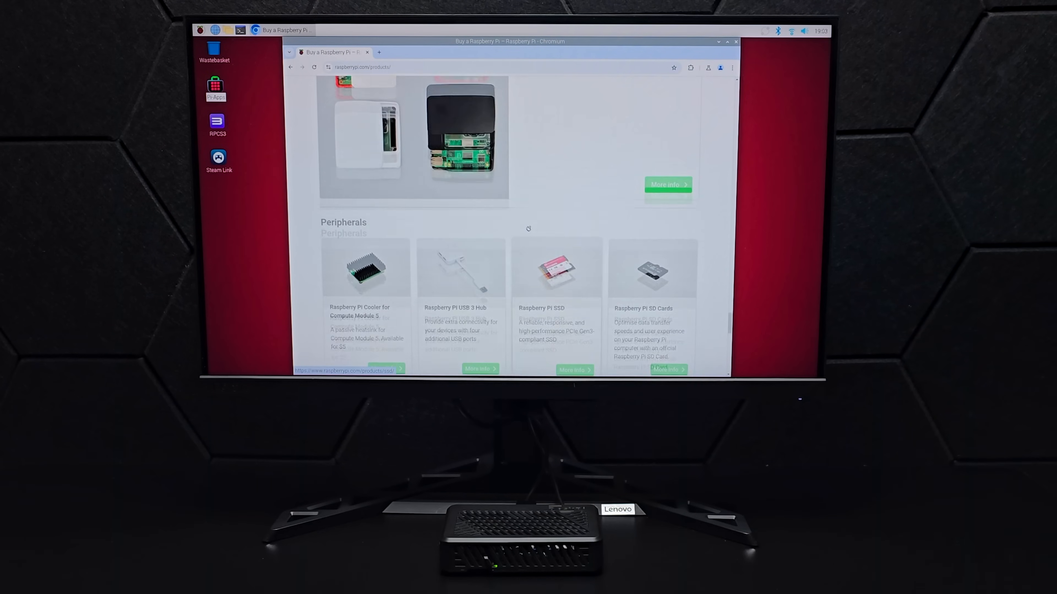
{"action": "scroll", "scroll_direction": "down", "scroll_amount": 3}
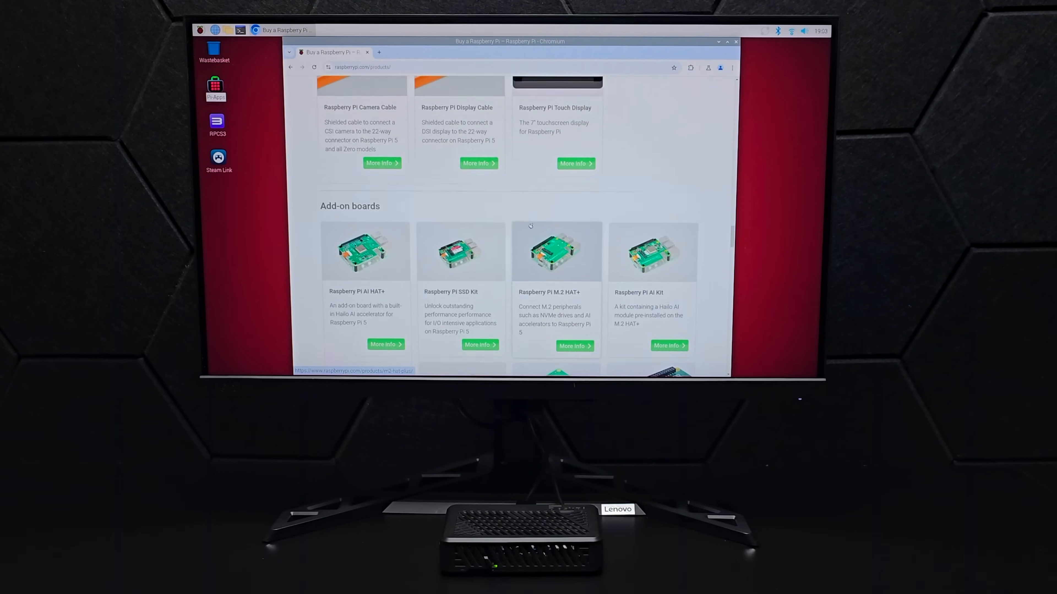
{"action": "scroll", "scroll_direction": "up", "scroll_amount": 3}
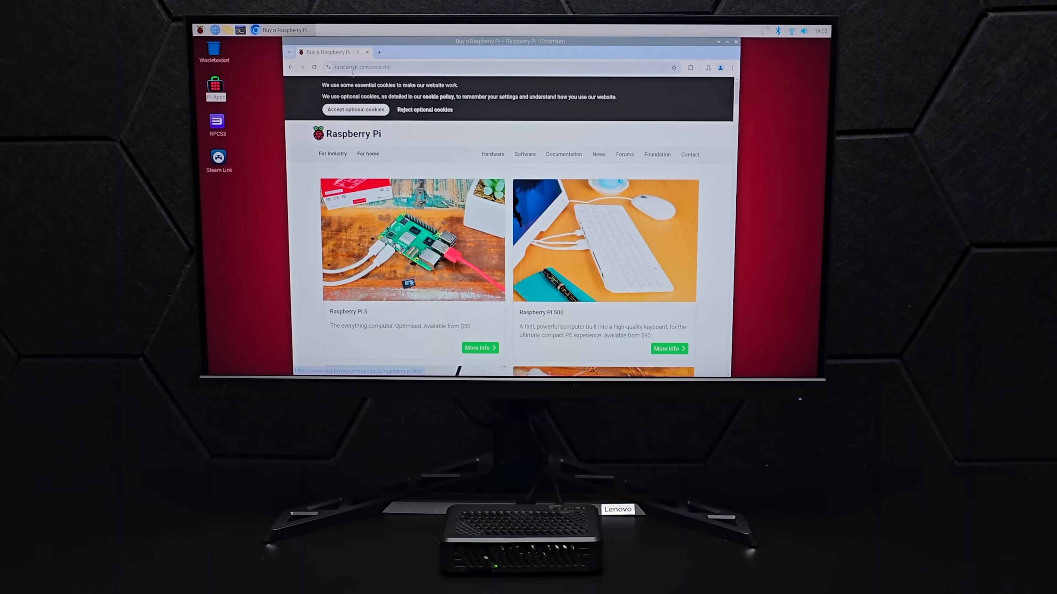
{"action": "left_click", "coordinate": [379, 51]}
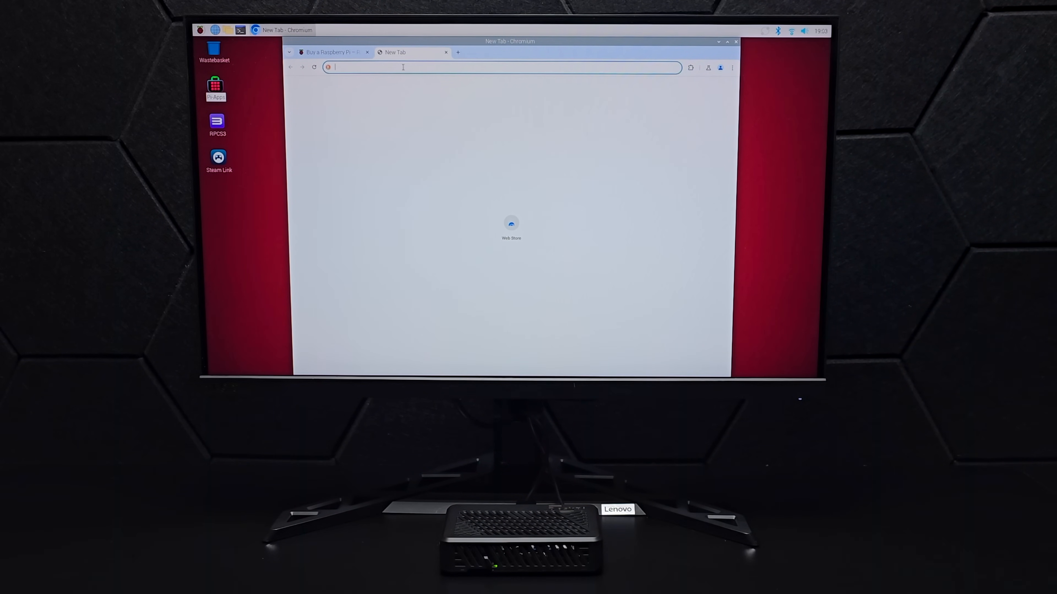
- Go to YouTube and search '4k demo', scrolling the results to the LG Jazz HDR UHD video
{"action": "type", "text": "you"}
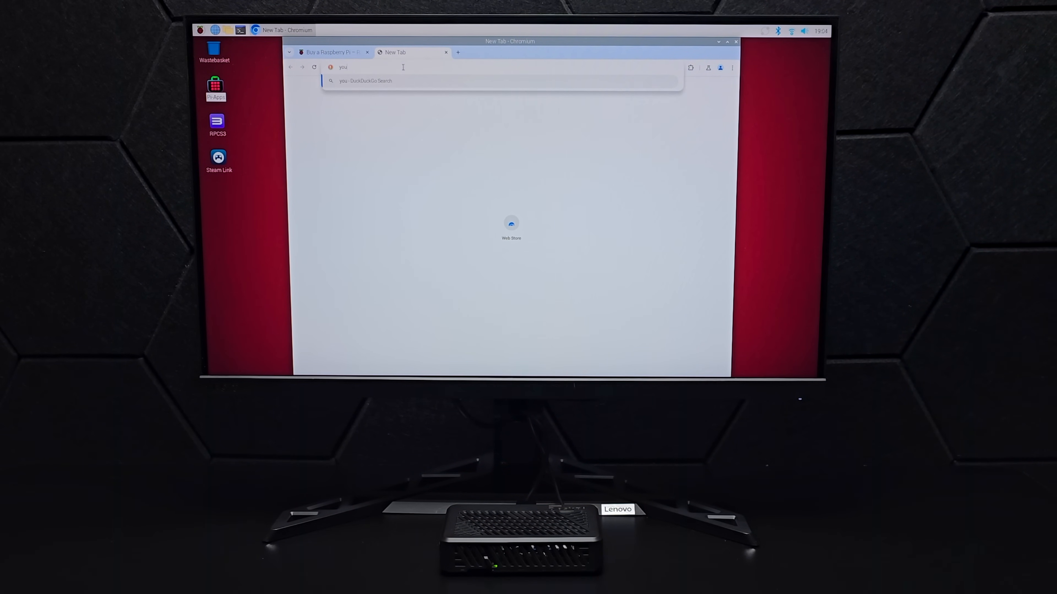
{"action": "key", "text": "Return"}
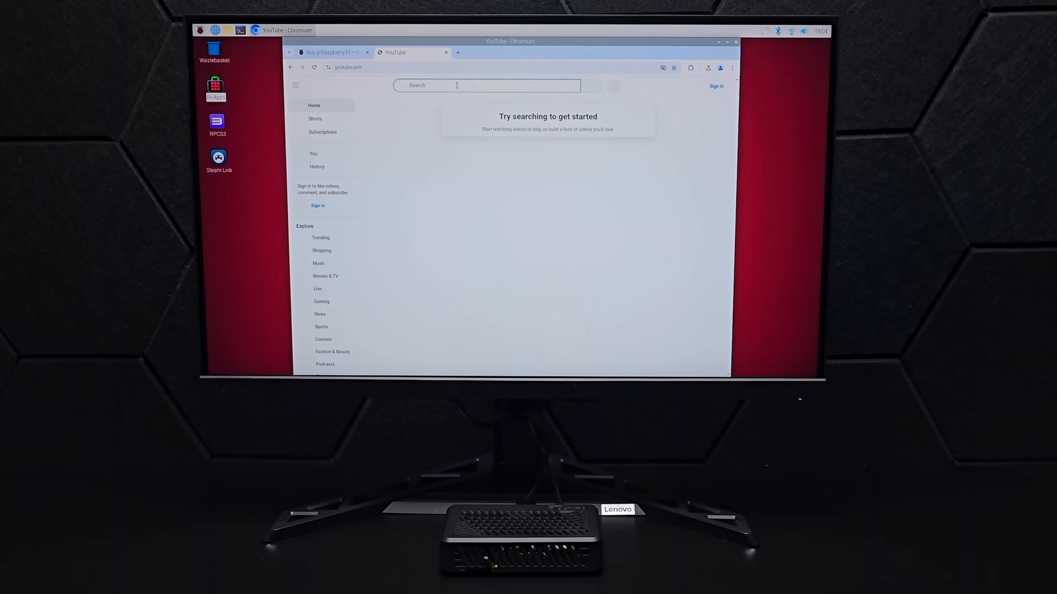
{"action": "type", "text": "4k dem"}
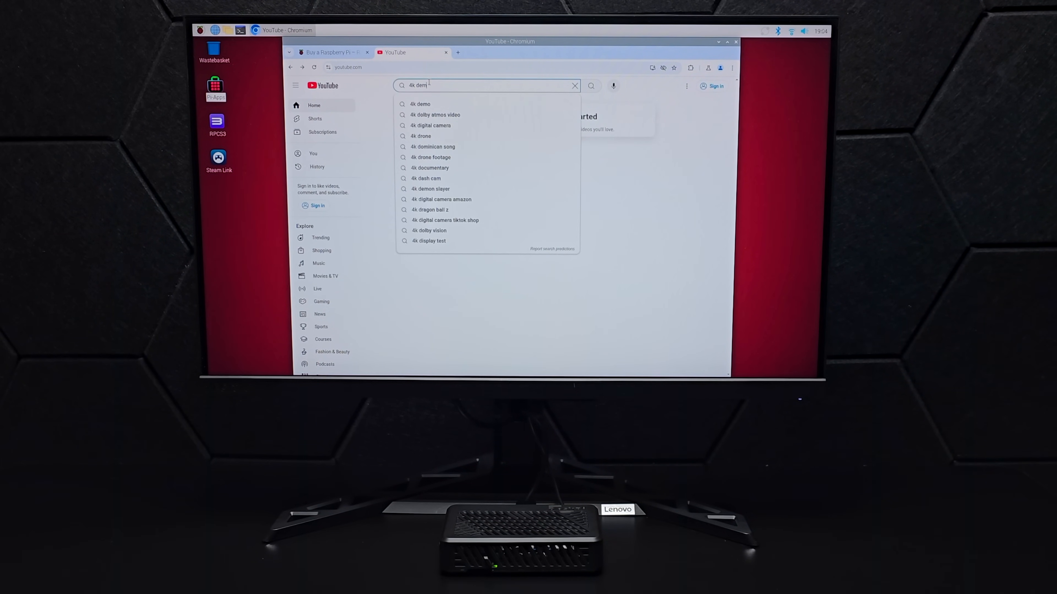
{"action": "left_click", "coordinate": [420, 104]}
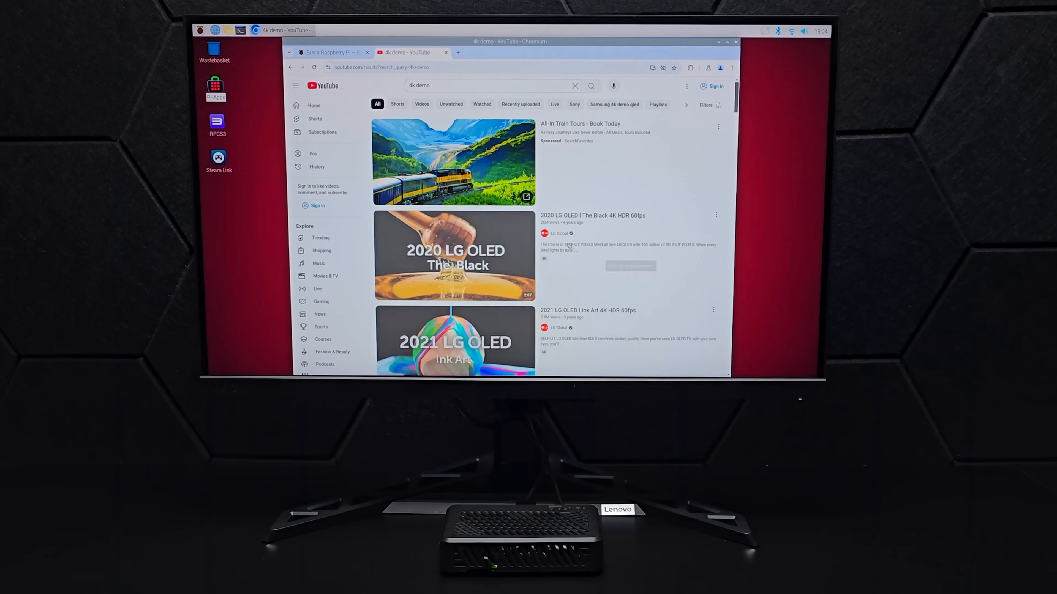
{"action": "scroll", "scroll_direction": "down", "scroll_amount": 3}
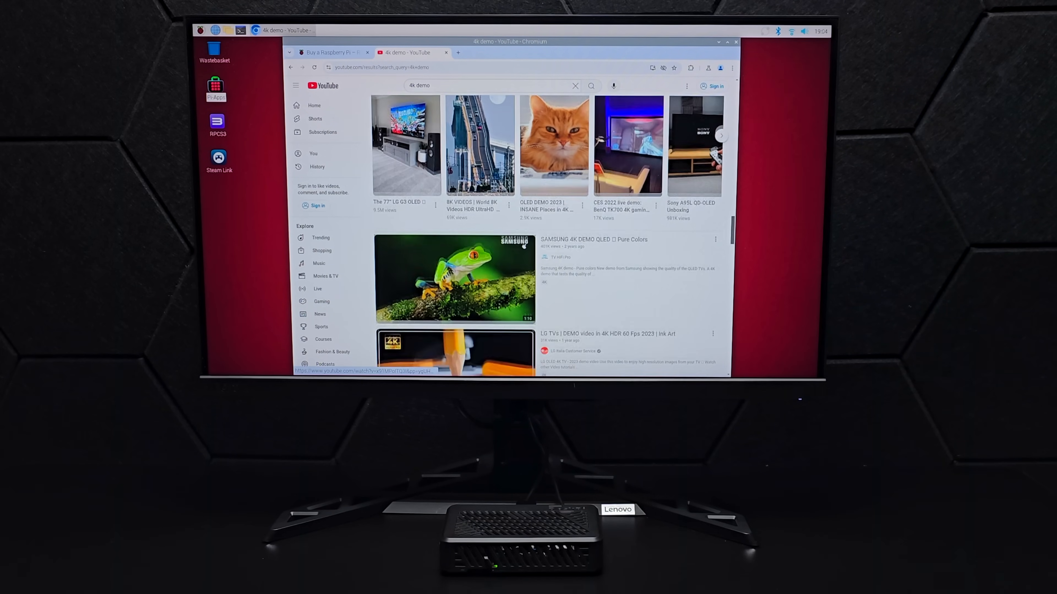
{"action": "scroll", "scroll_direction": "down", "scroll_amount": 3}
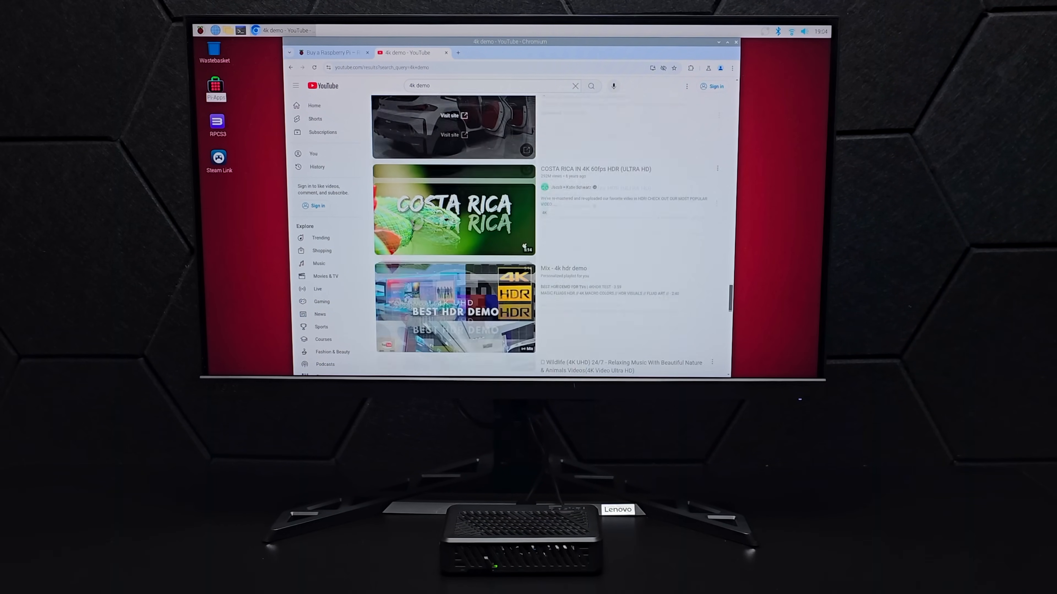
{"action": "scroll", "scroll_direction": "down", "scroll_amount": 3}
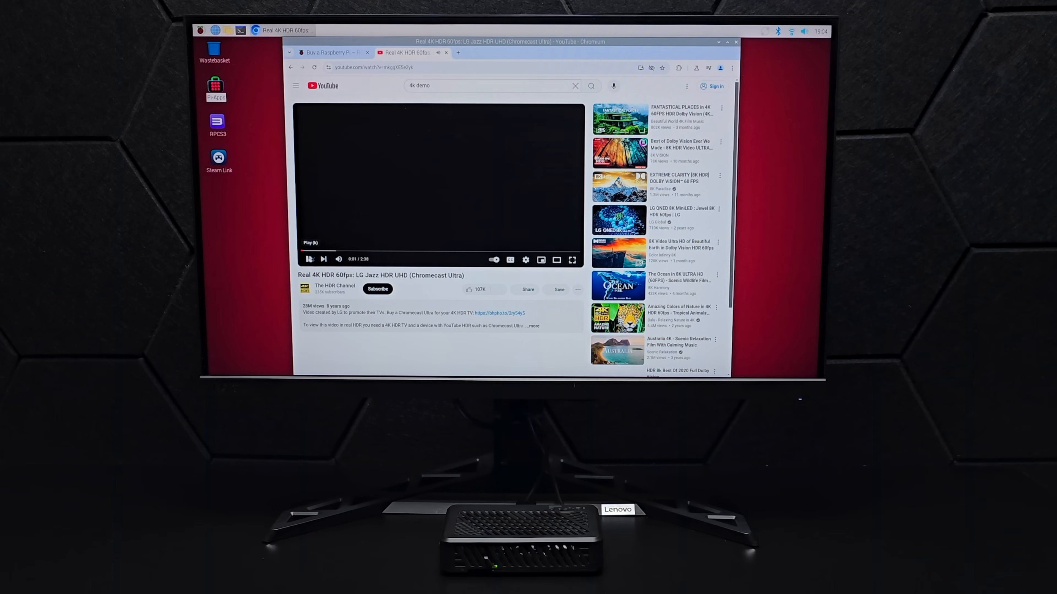
- Play the LG Jazz HDR video full screen with the 'Stats for nerds' overlay shown
{"action": "left_click", "coordinate": [572, 260]}
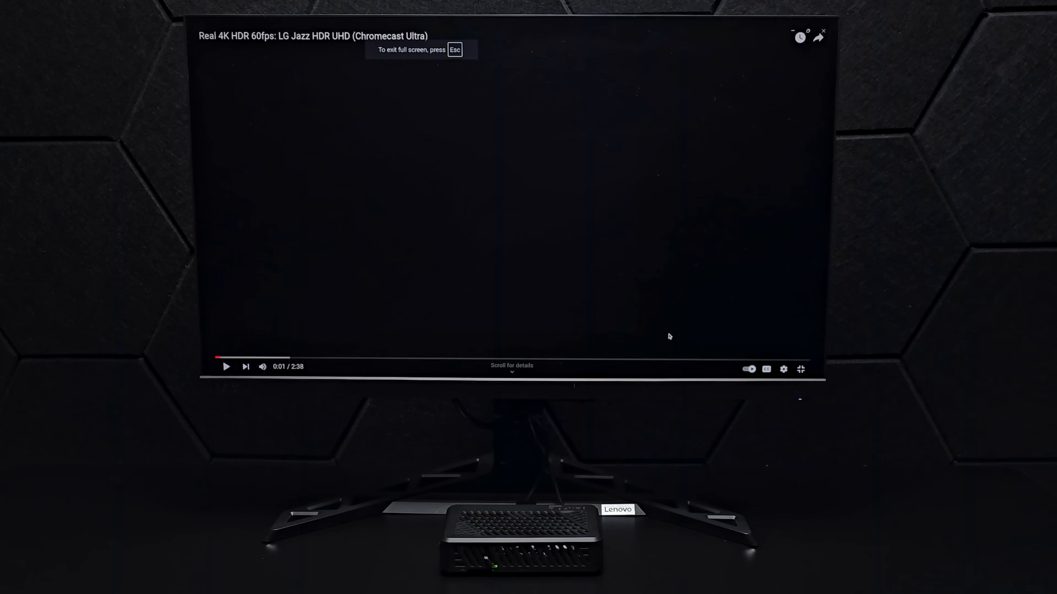
{"action": "left_click", "coordinate": [783, 369]}
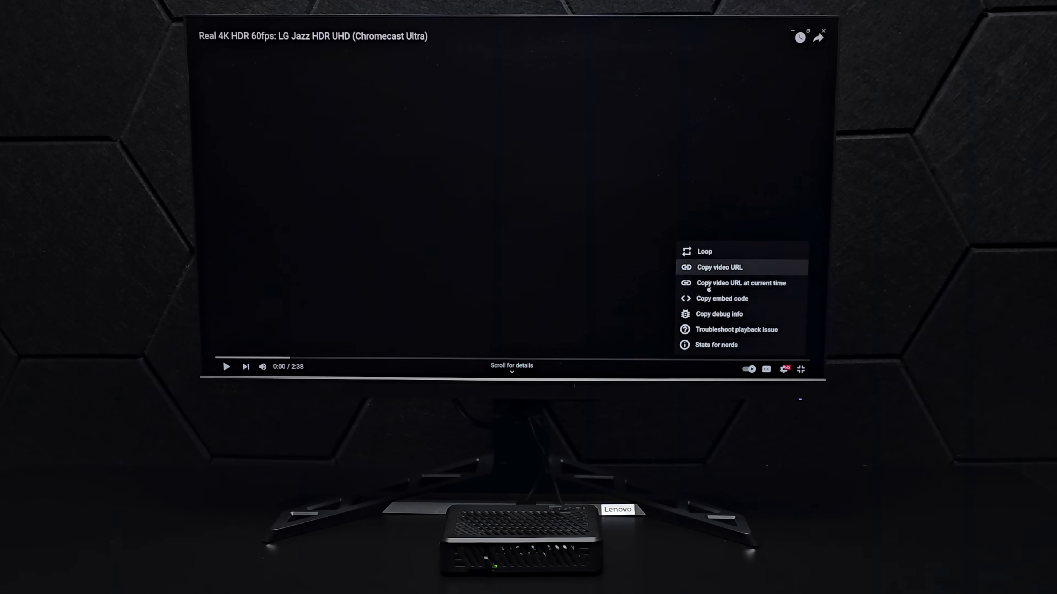
{"action": "left_click", "coordinate": [715, 345]}
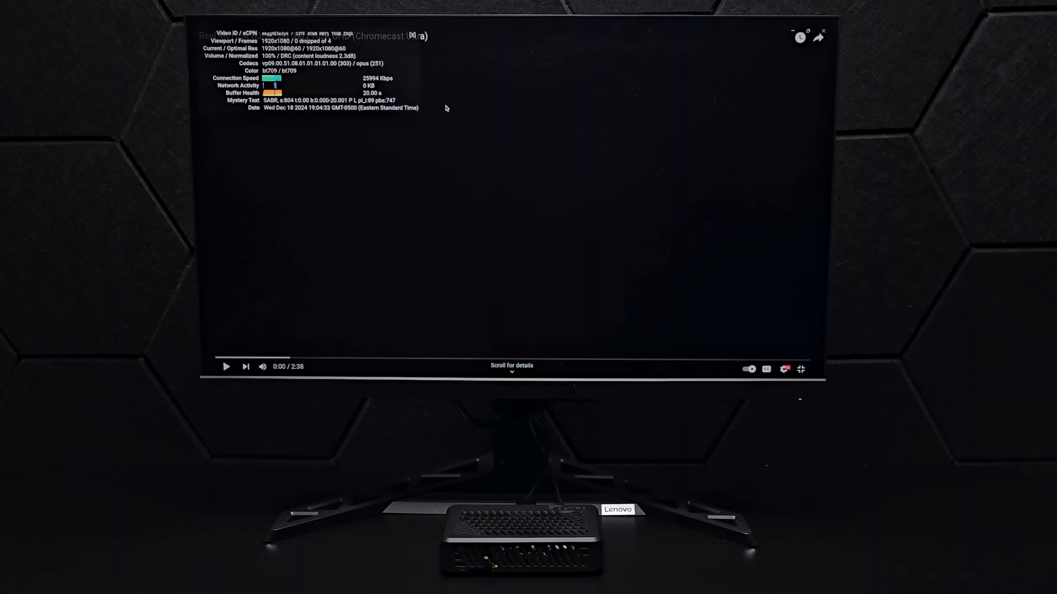
{"action": "left_click", "coordinate": [225, 366]}
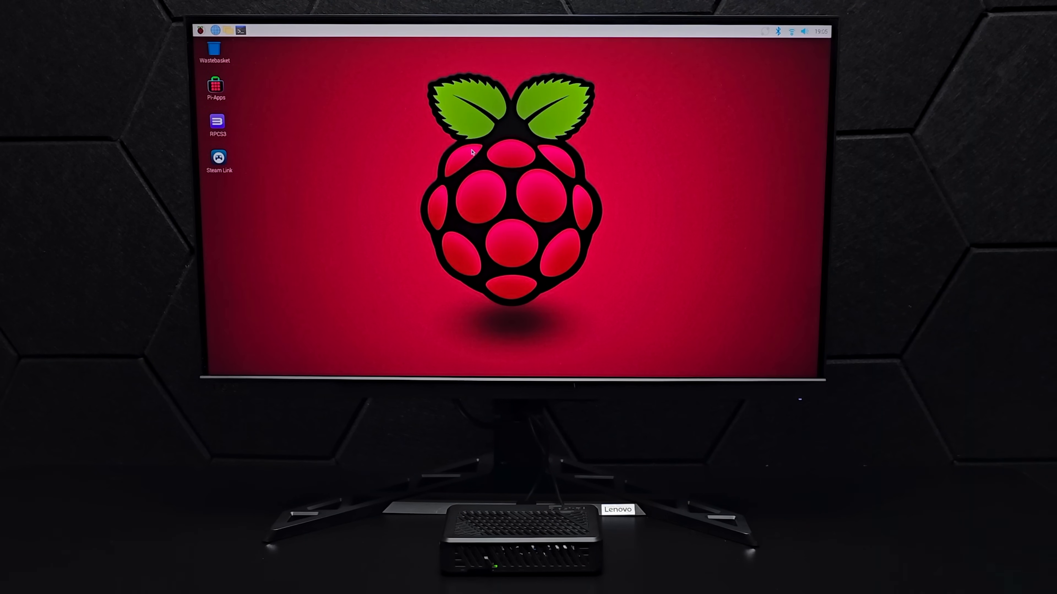
{"action": "mouse_move", "coordinate": [351, 140]}
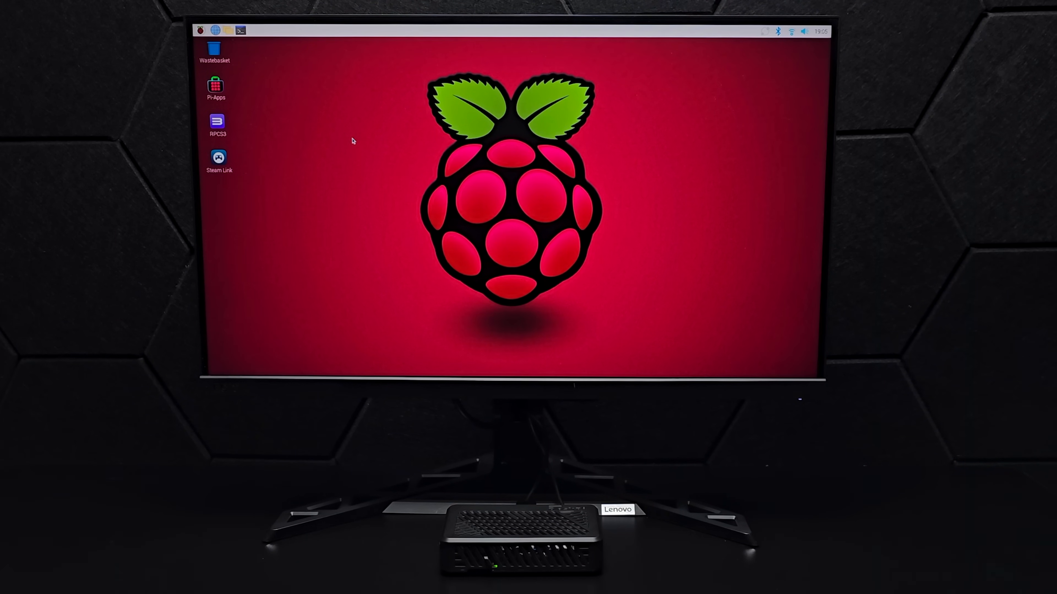
{"action": "mouse_move", "coordinate": [369, 144]}
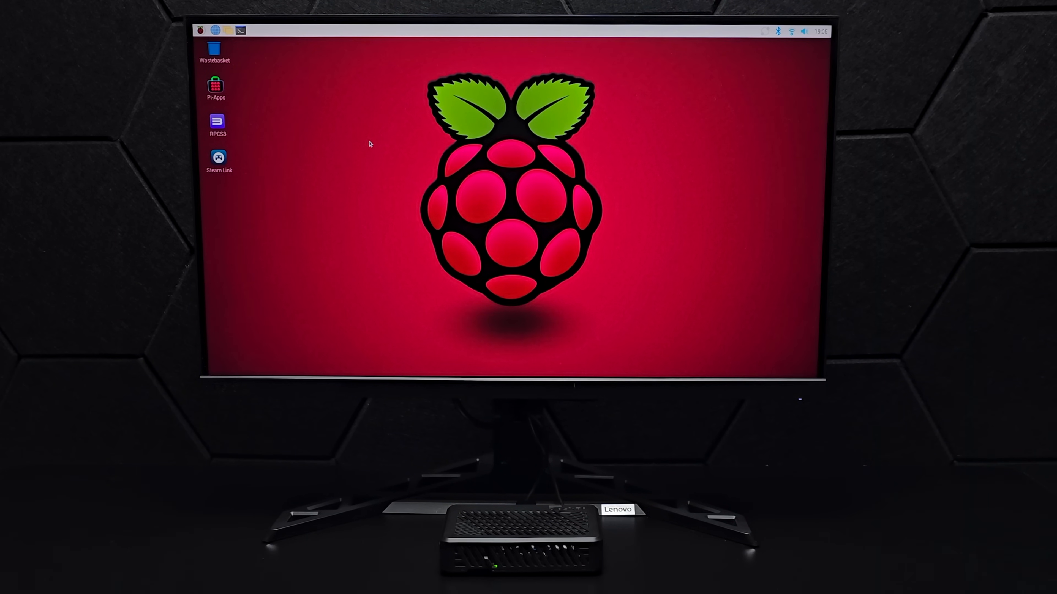
{"action": "mouse_move", "coordinate": [346, 123]}
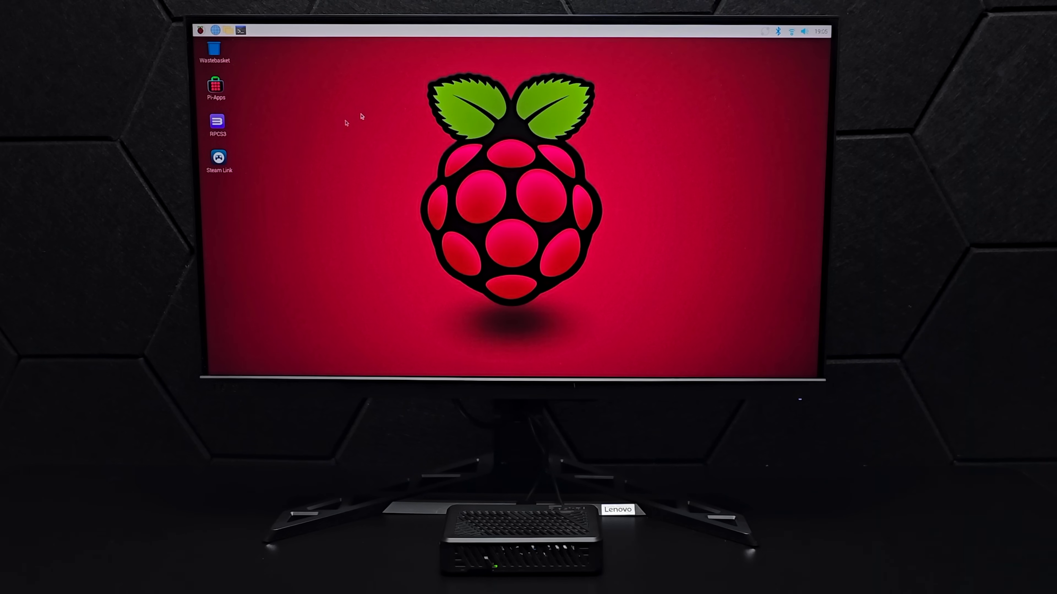
- Show the applications menu with its Graphics submenu listing GIMP, ImageMagick and Image Viewer
{"action": "left_click", "coordinate": [200, 30]}
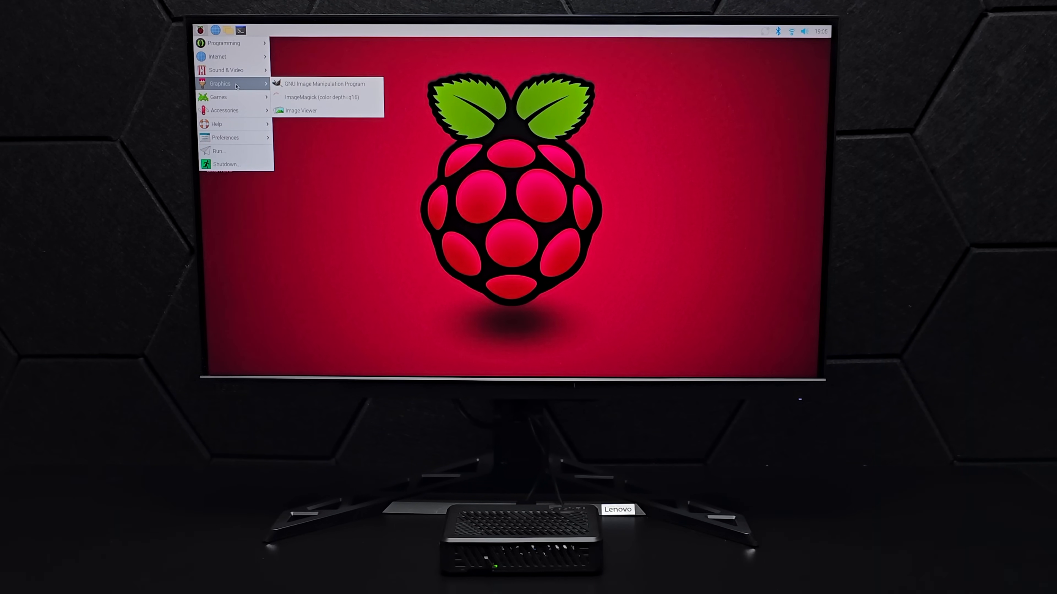
- Launch GIMP and load the nike-shoes PNG from the Pictures folder
{"action": "left_click", "coordinate": [324, 84]}
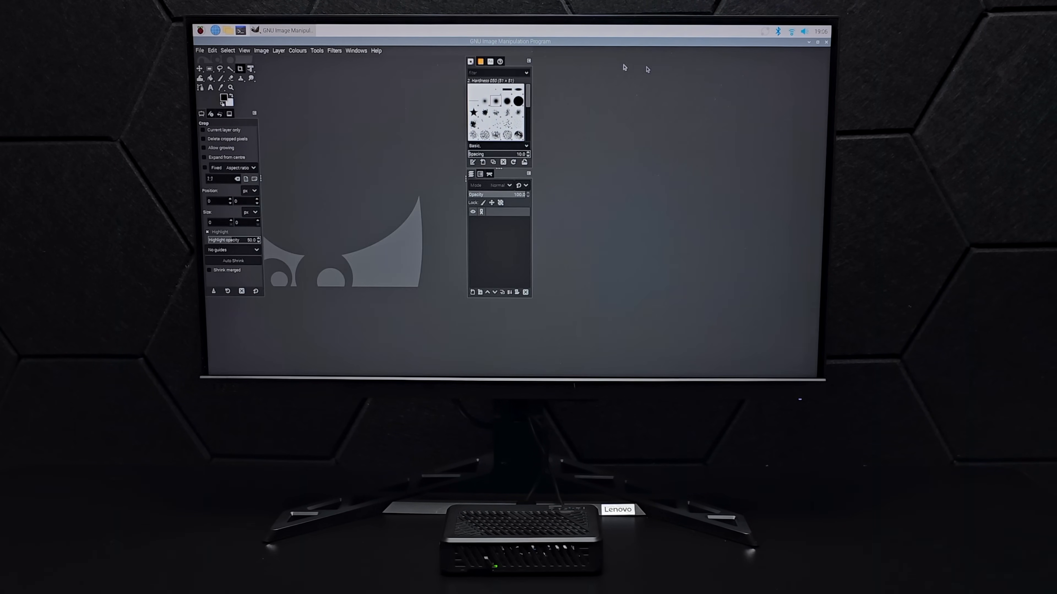
{"action": "left_click", "coordinate": [200, 50]}
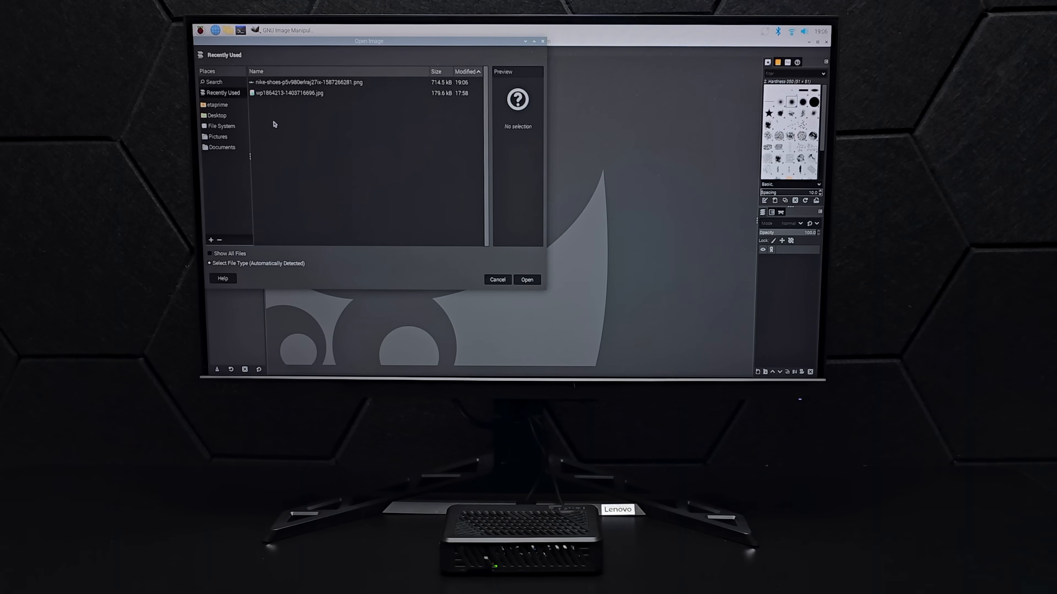
{"action": "left_click", "coordinate": [307, 82]}
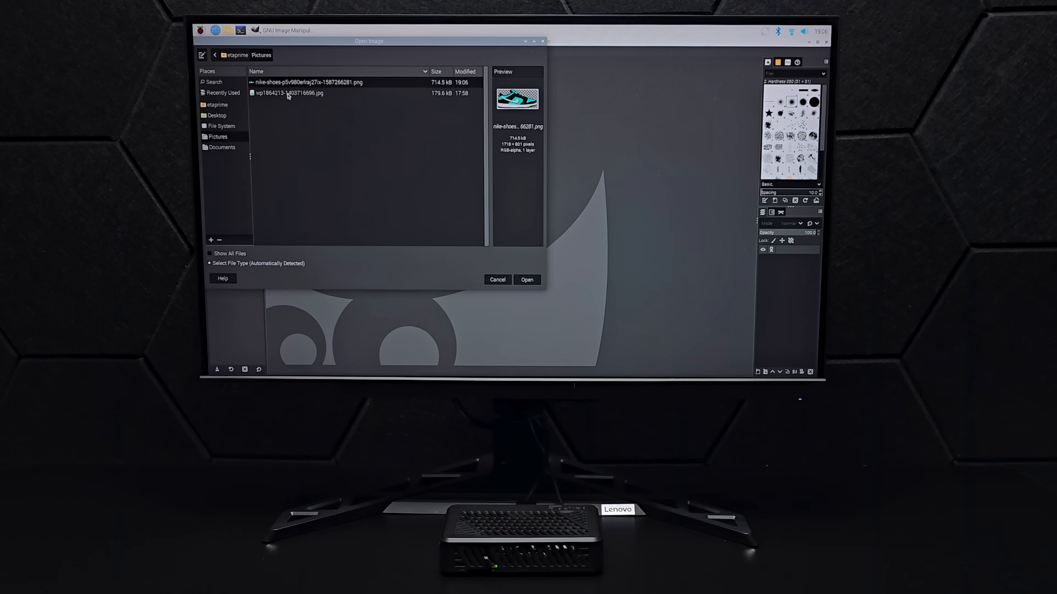
{"action": "left_click", "coordinate": [526, 279]}
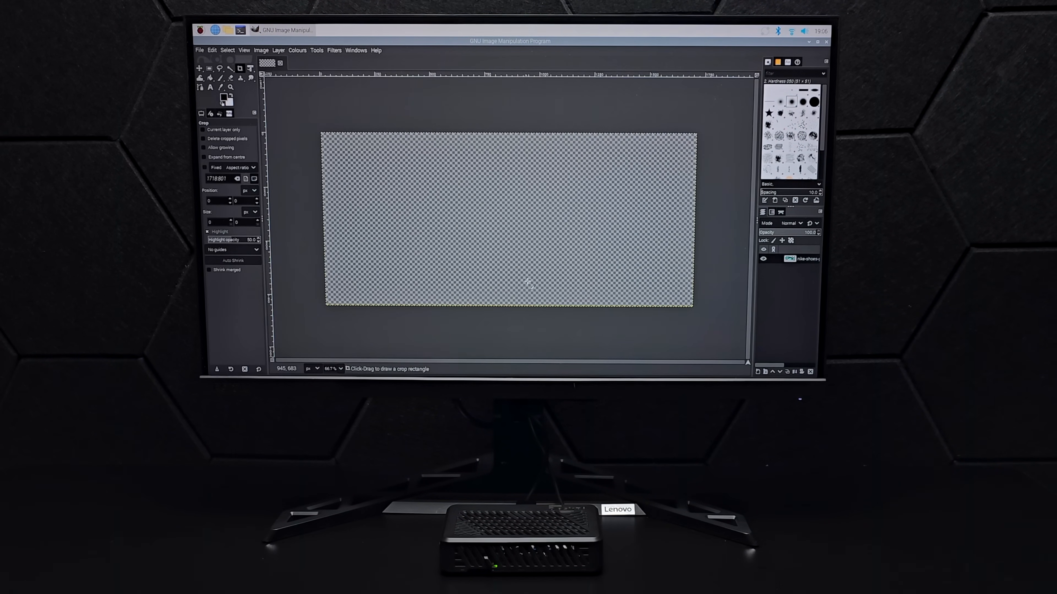
- Select the turquoise panels by colour and fill them with orange
{"action": "right_click", "coordinate": [533, 273]}
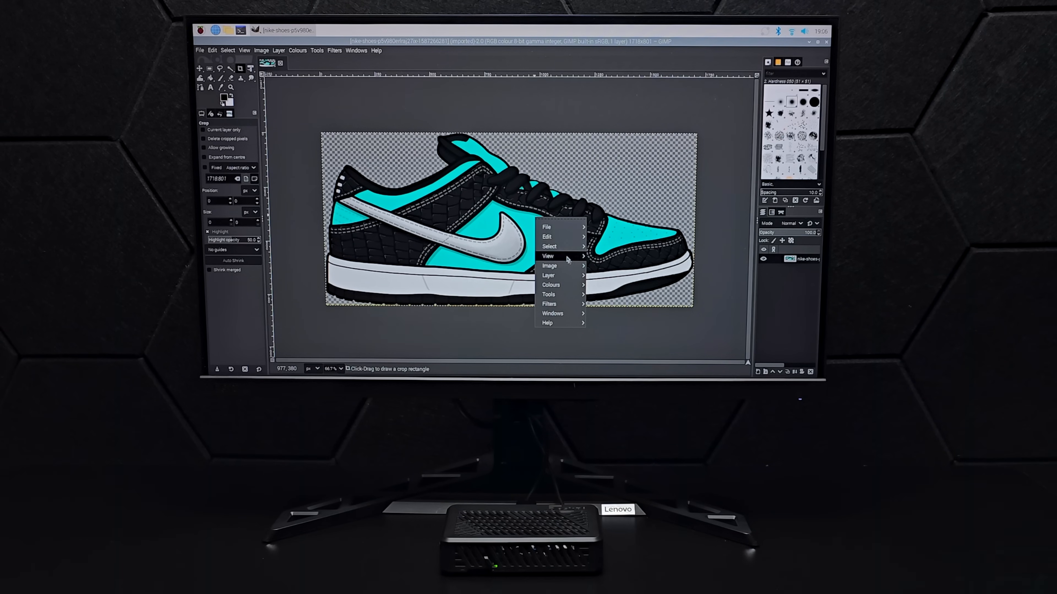
{"action": "left_click", "coordinate": [548, 256]}
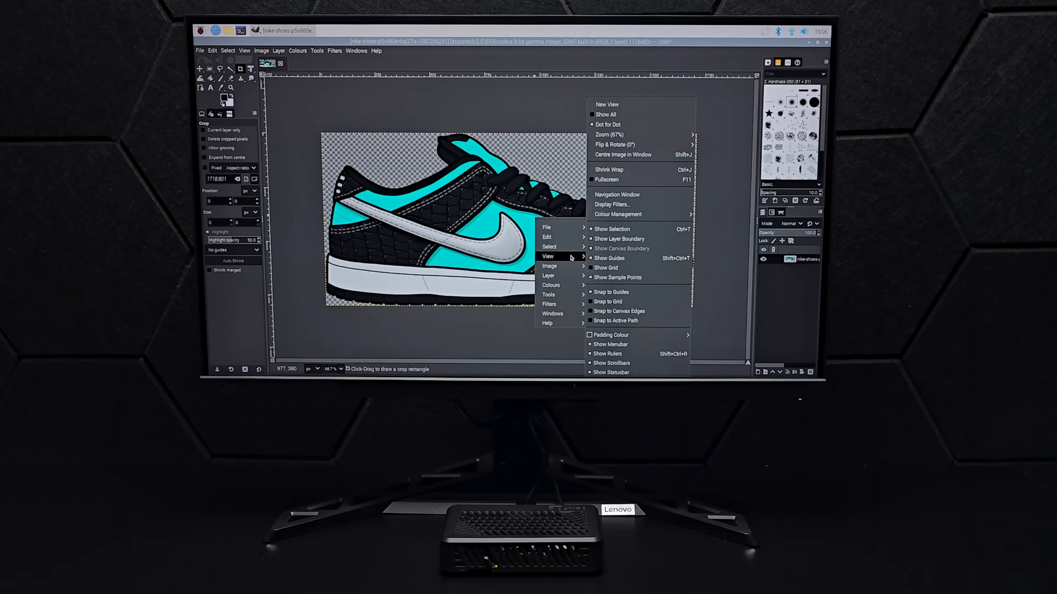
{"action": "left_click", "coordinate": [547, 236]}
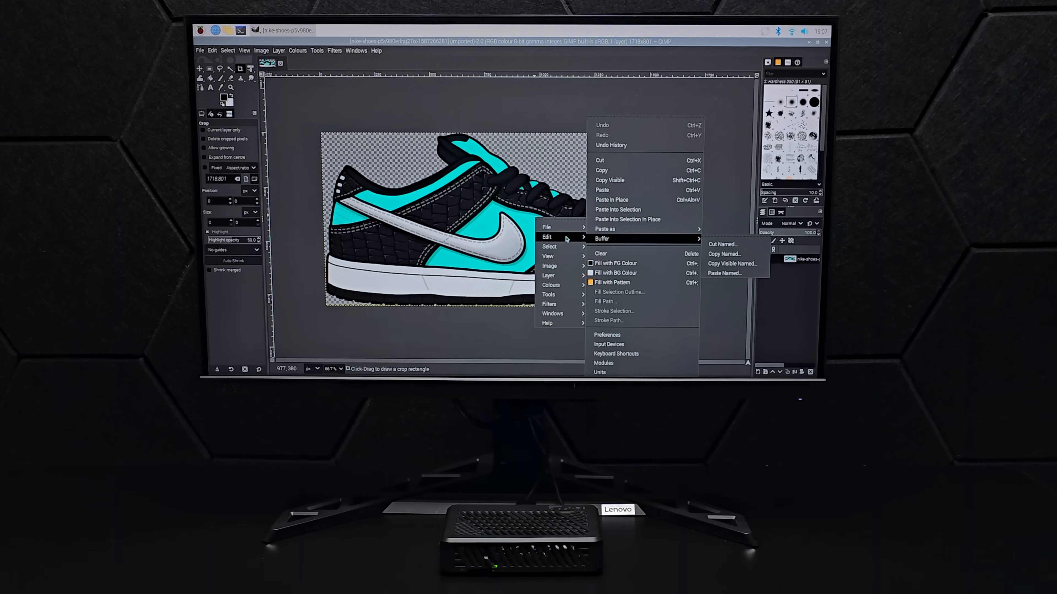
{"action": "left_click", "coordinate": [551, 246]}
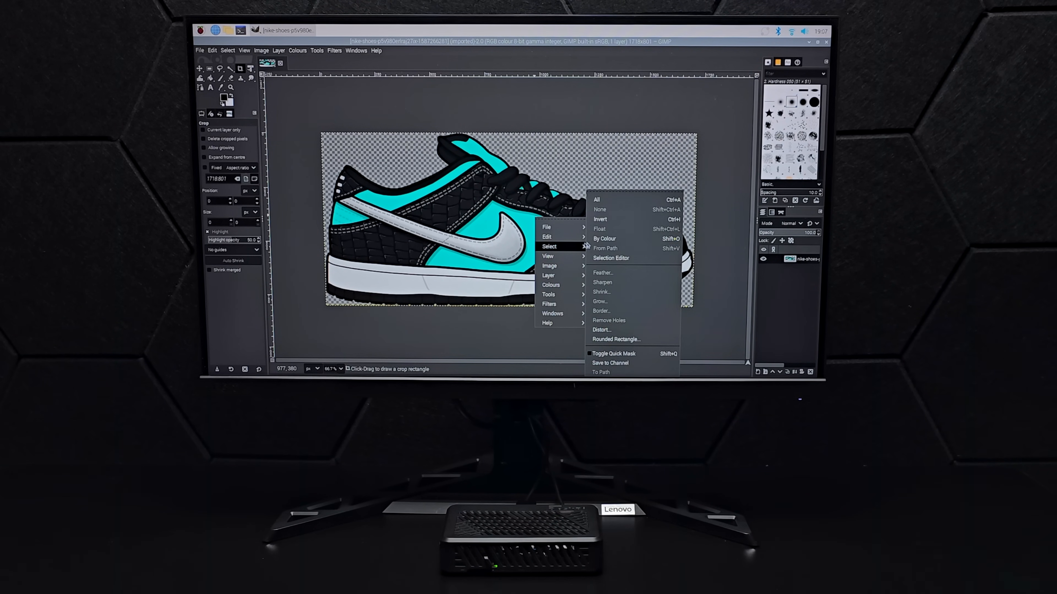
{"action": "left_click", "coordinate": [604, 238]}
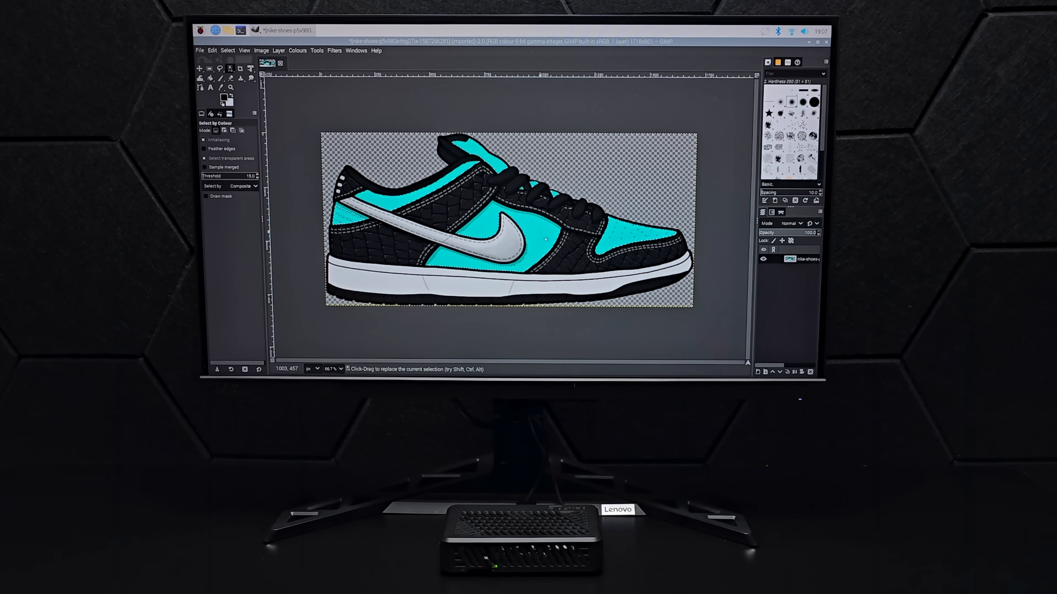
{"action": "right_click", "coordinate": [553, 241]}
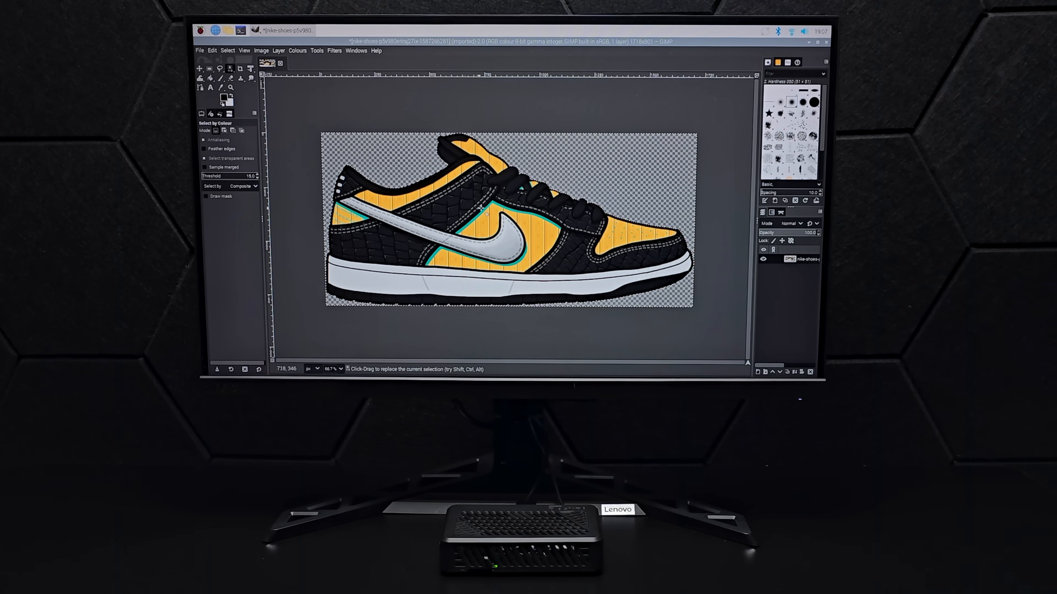
{"action": "left_click", "coordinate": [199, 51]}
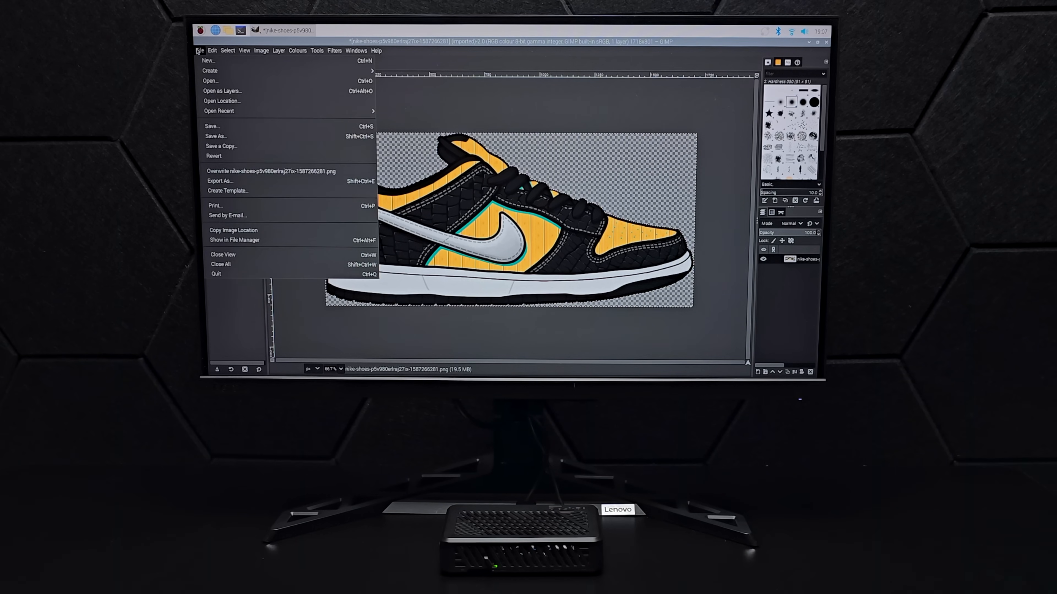
- Export the recoloured sneaker as a PNG to the Desktop, then quit GIMP
{"action": "left_click", "coordinate": [219, 180]}
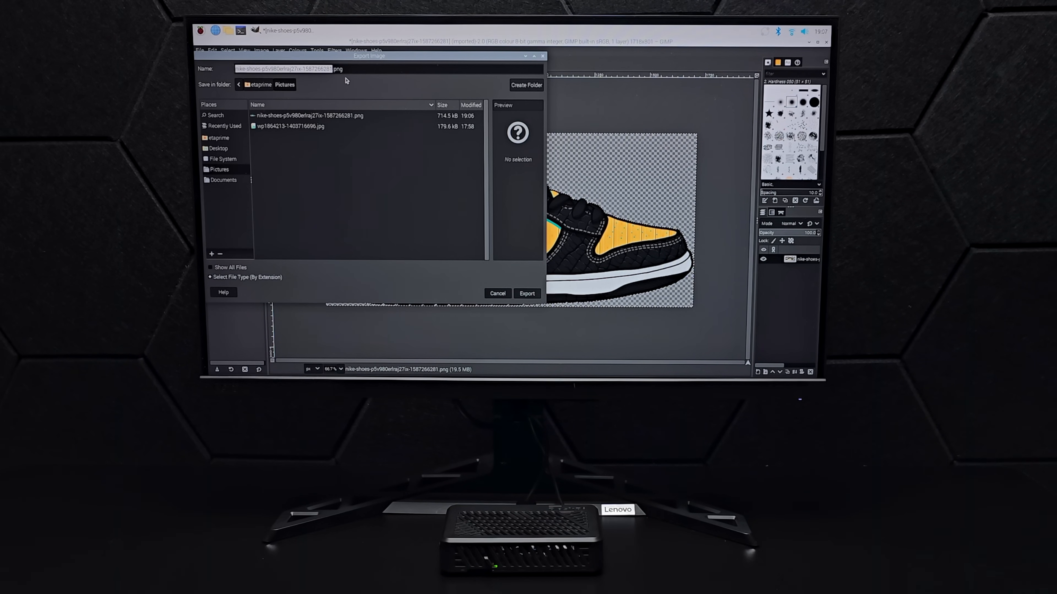
{"action": "left_click", "coordinate": [218, 148]}
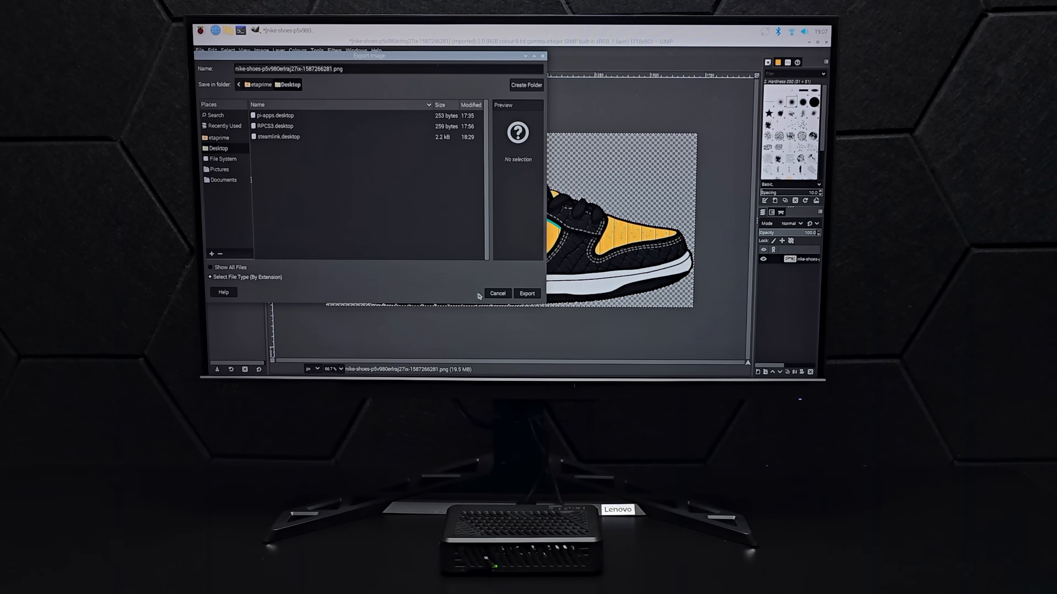
{"action": "left_click", "coordinate": [527, 294]}
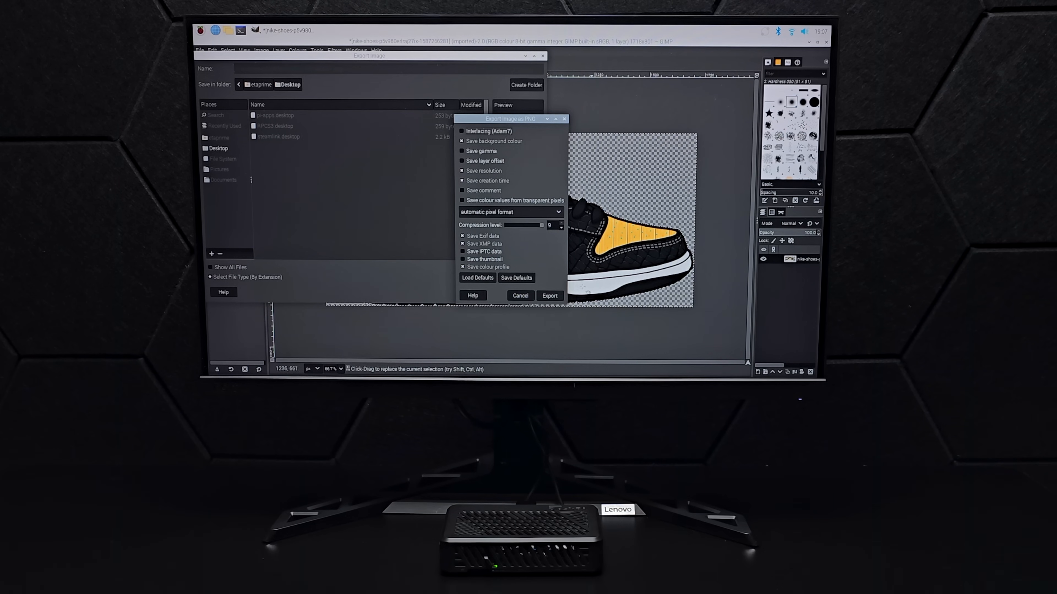
{"action": "left_click", "coordinate": [550, 295]}
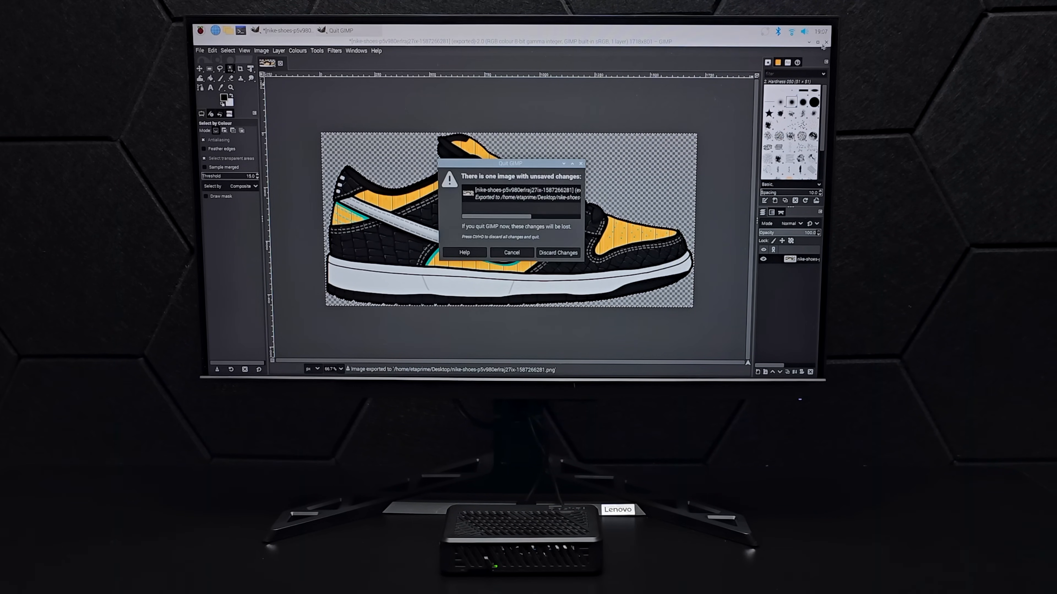
{"action": "left_click", "coordinate": [558, 252]}
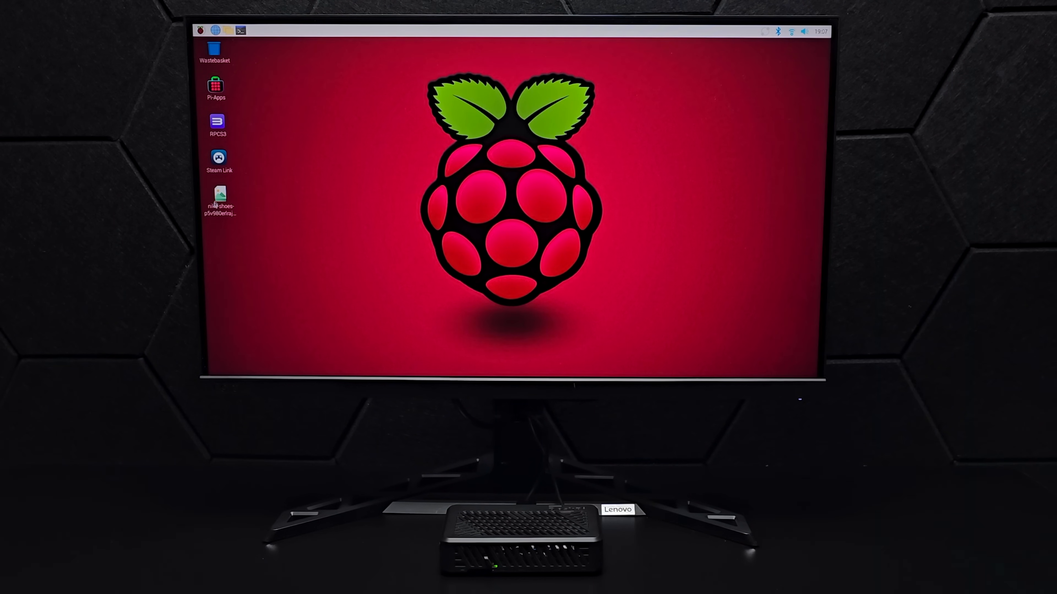
{"action": "double_click", "coordinate": [218, 195]}
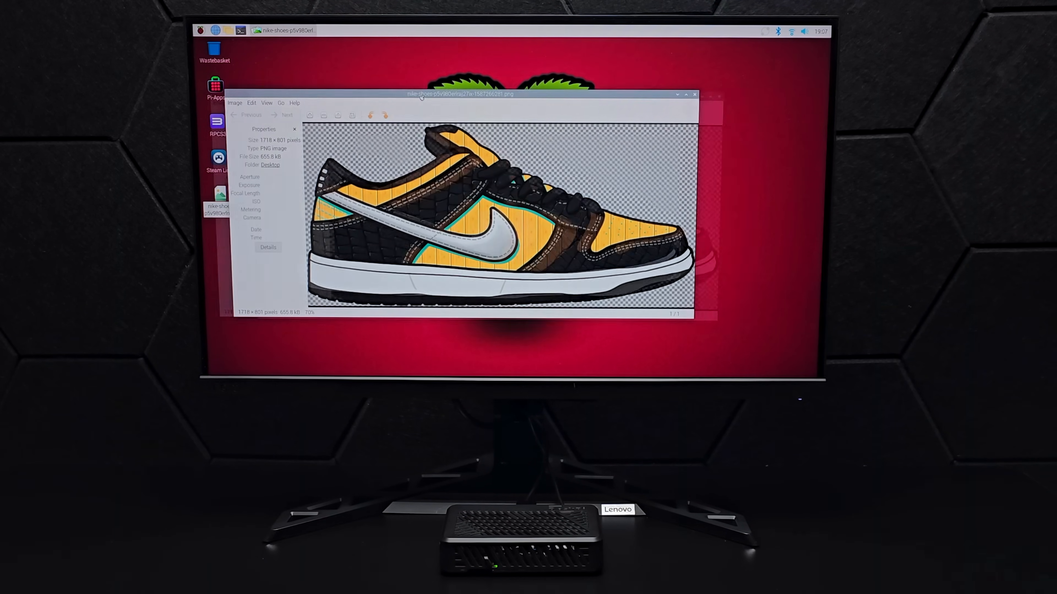
{"action": "left_click", "coordinate": [695, 94]}
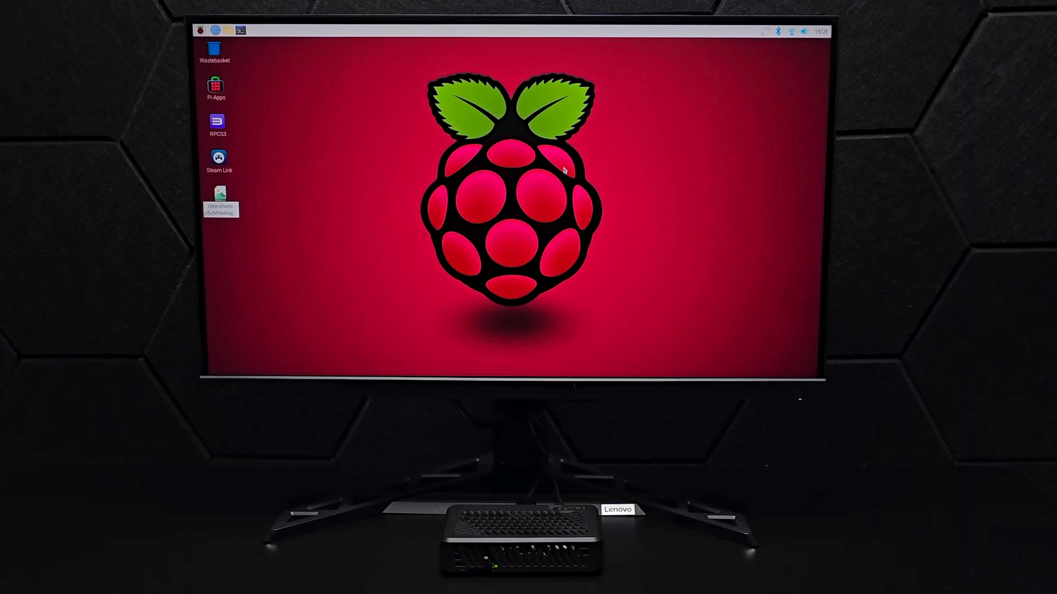
{"action": "mouse_move", "coordinate": [414, 194]}
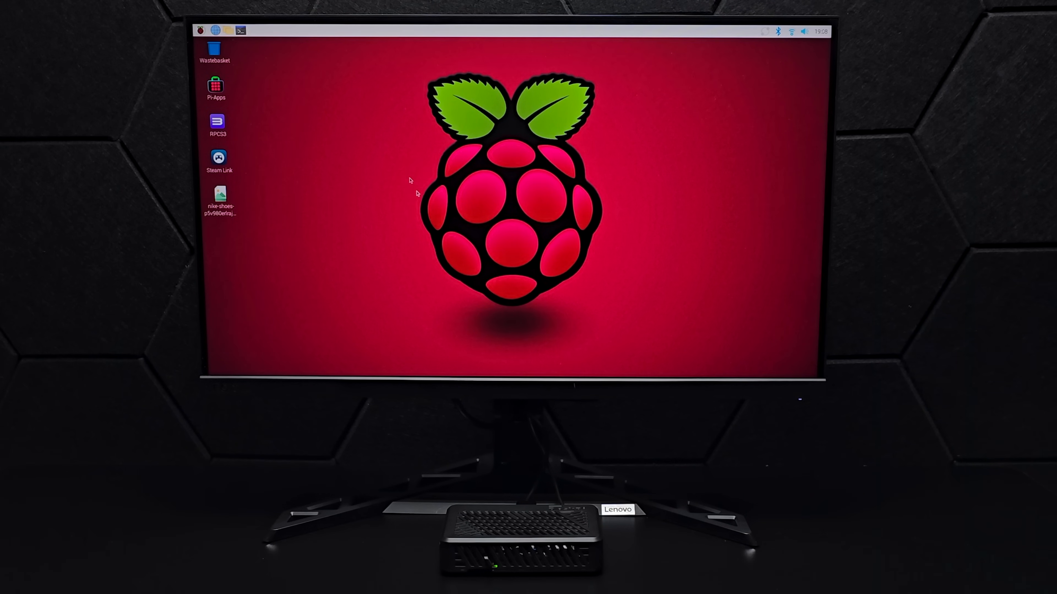
{"action": "mouse_move", "coordinate": [496, 202]}
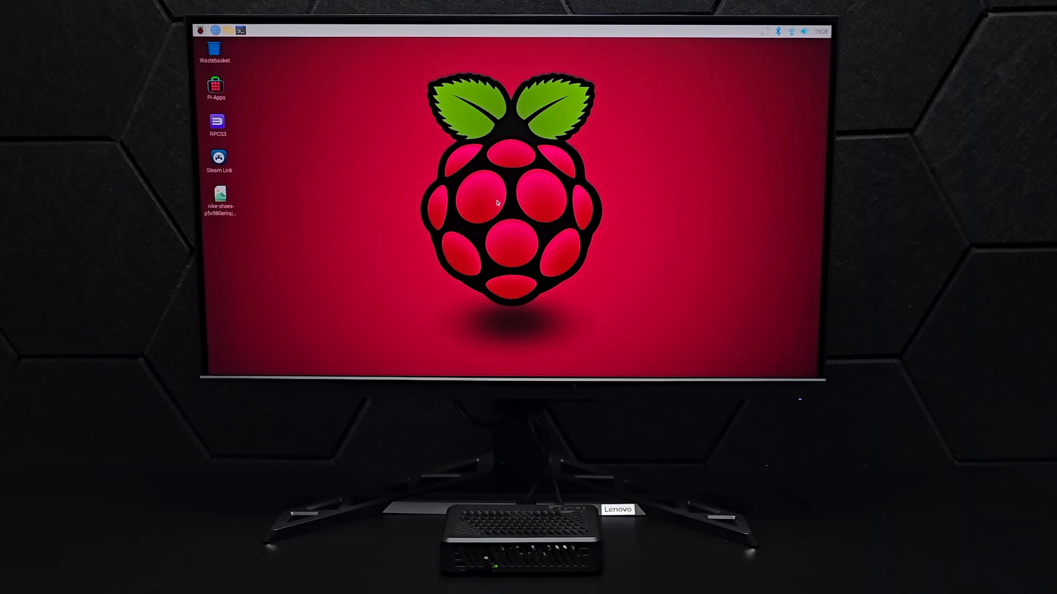
{"action": "mouse_move", "coordinate": [648, 110]}
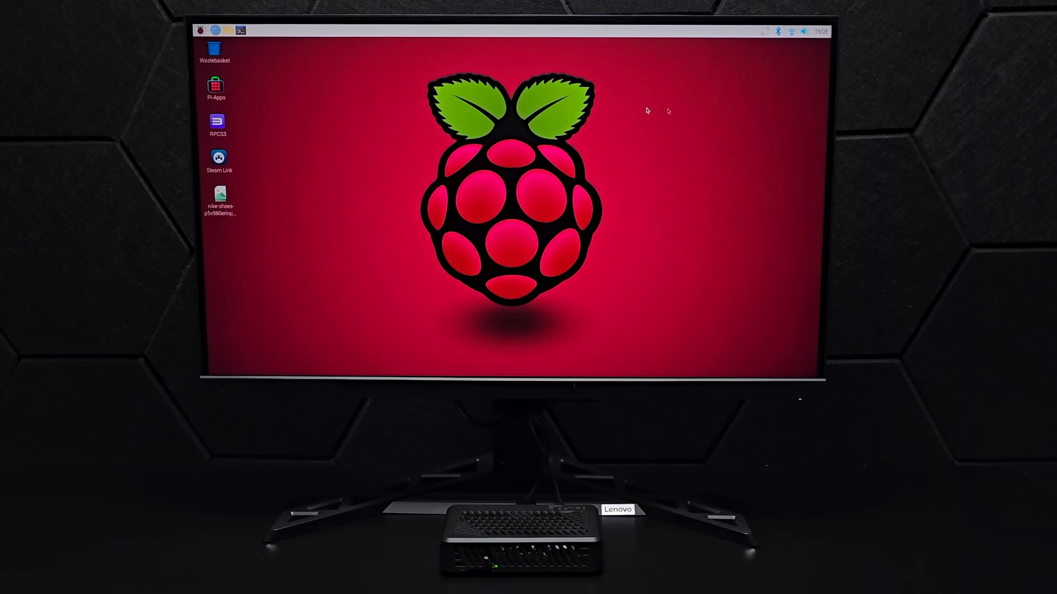
{"action": "mouse_move", "coordinate": [287, 72]}
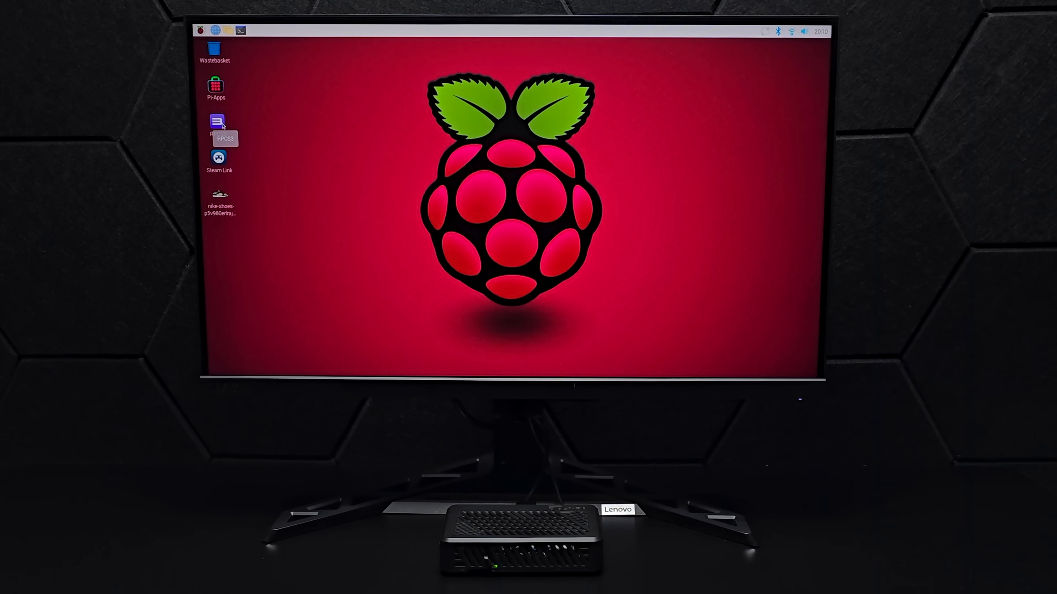
- Run the RPCS3 emulator from its desktop icon via Execute
{"action": "double_click", "coordinate": [217, 125]}
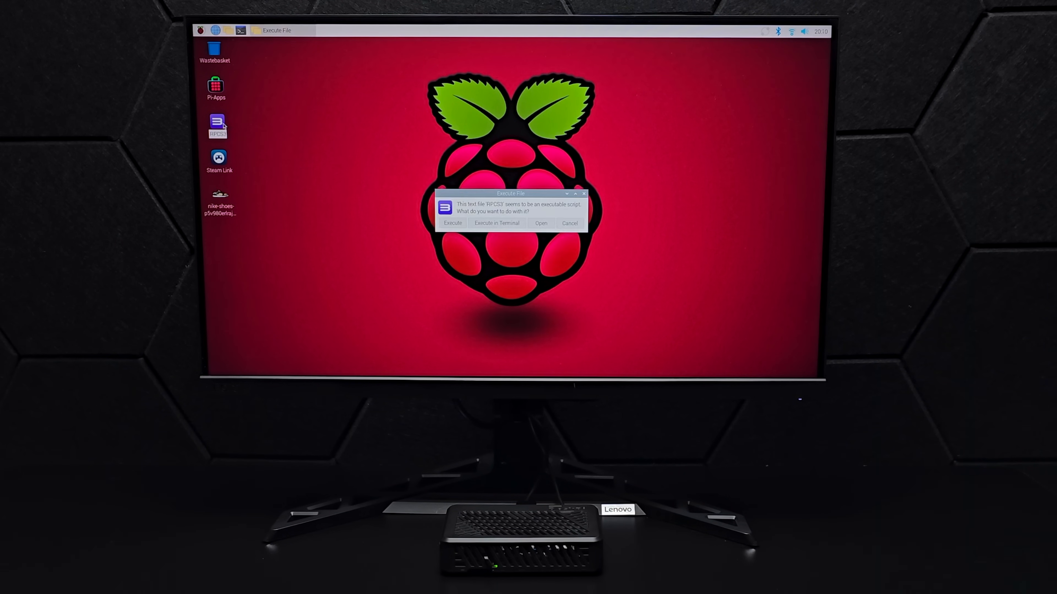
{"action": "left_click", "coordinate": [568, 222]}
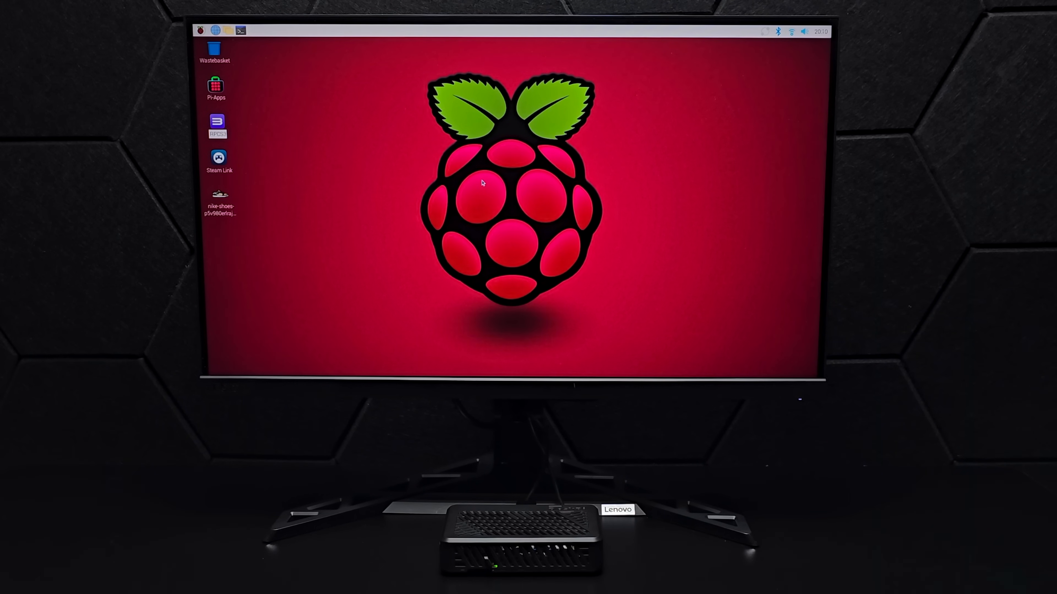
{"action": "double_click", "coordinate": [218, 125]}
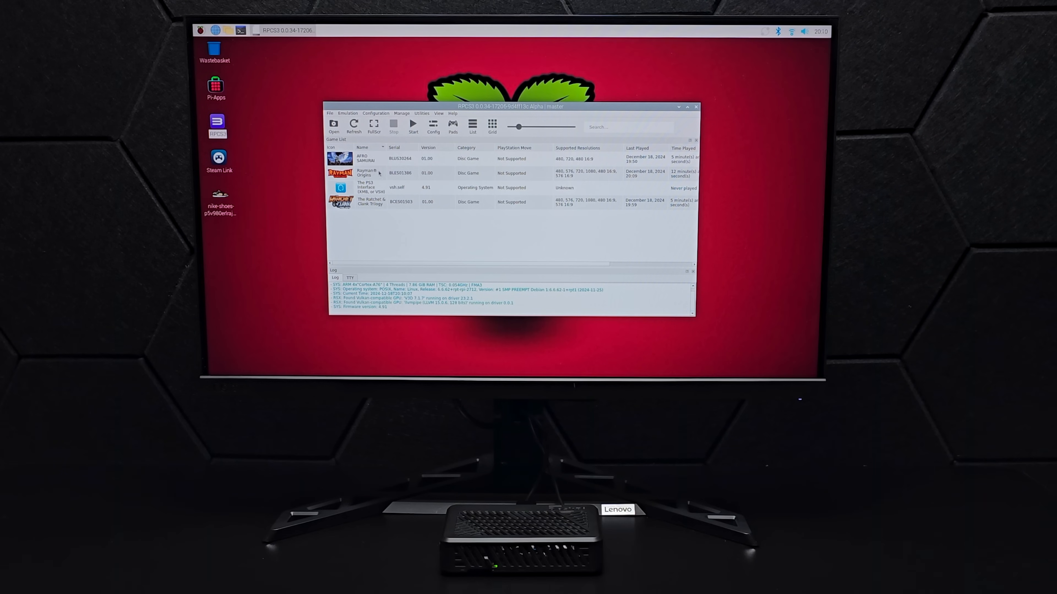
{"action": "mouse_move", "coordinate": [381, 204]}
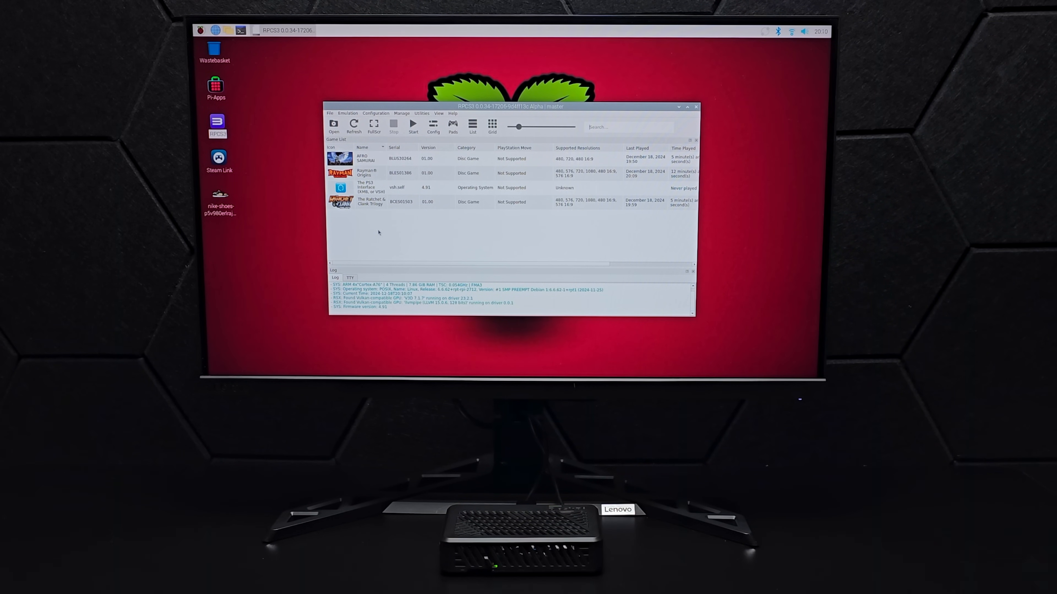
{"action": "mouse_move", "coordinate": [380, 192]}
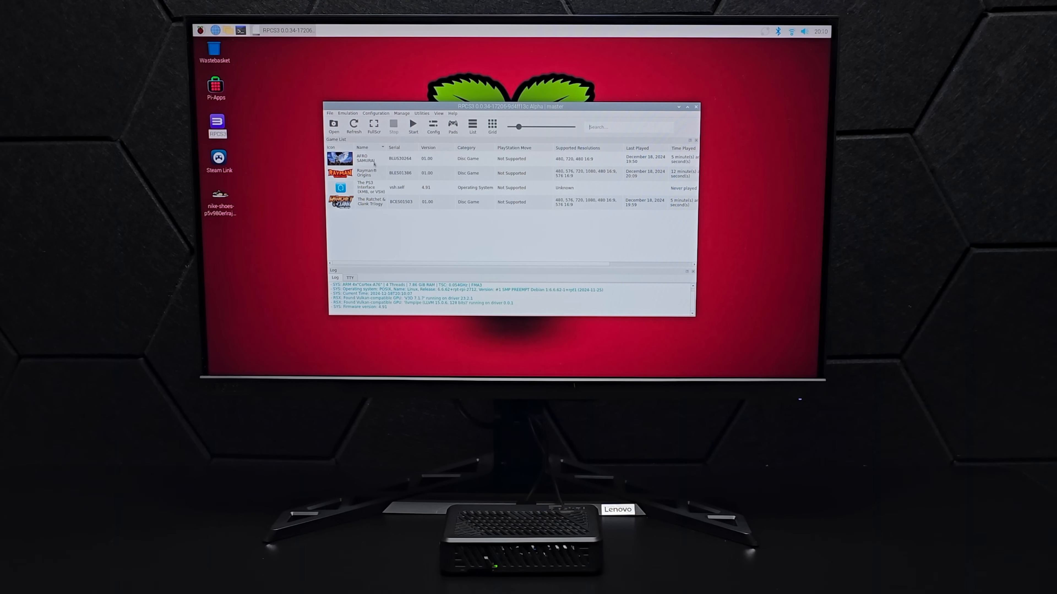
- Apply and save the GPU configuration, then launch Rayman Origins from the game list
{"action": "left_click", "coordinate": [367, 173]}
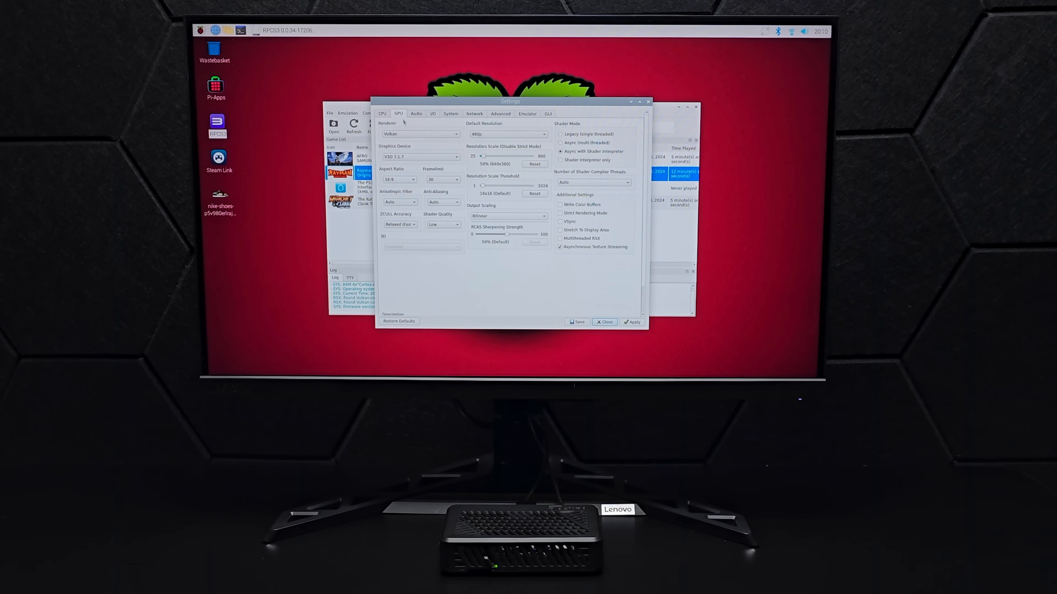
{"action": "mouse_move", "coordinate": [408, 174]}
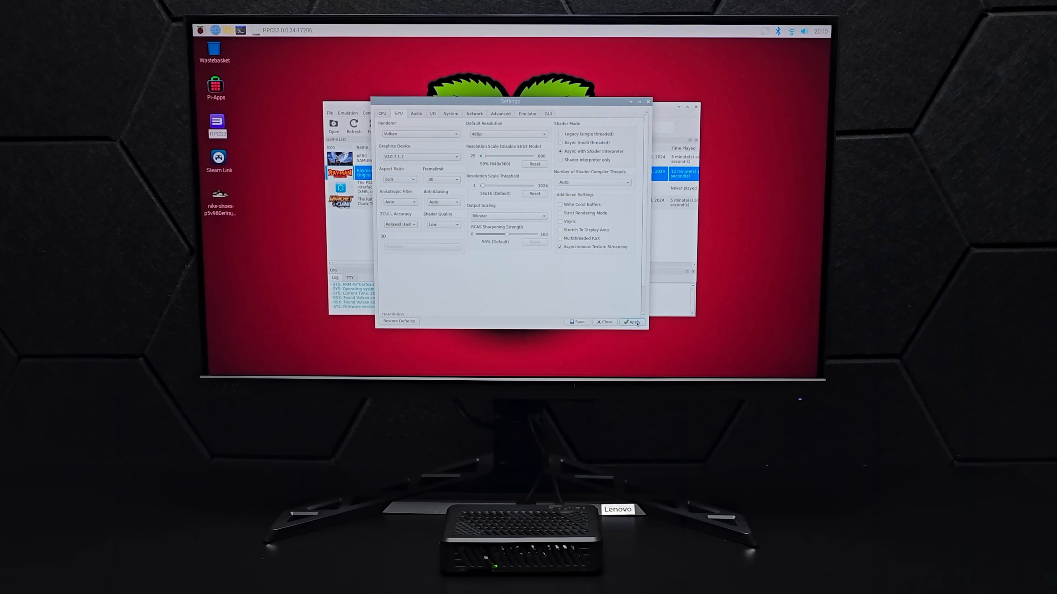
{"action": "left_click", "coordinate": [604, 321]}
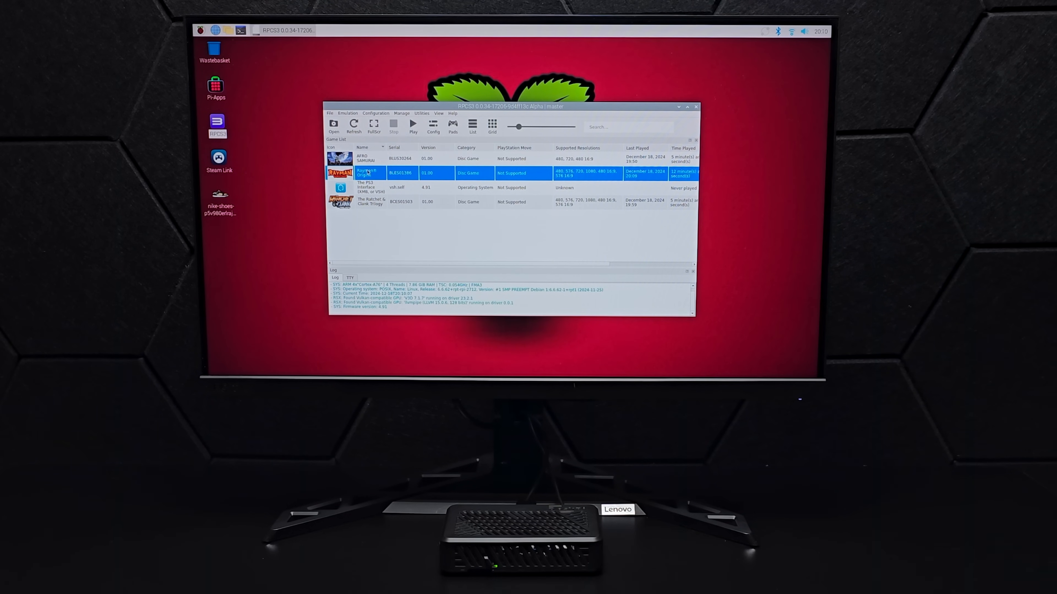
{"action": "double_click", "coordinate": [367, 173]}
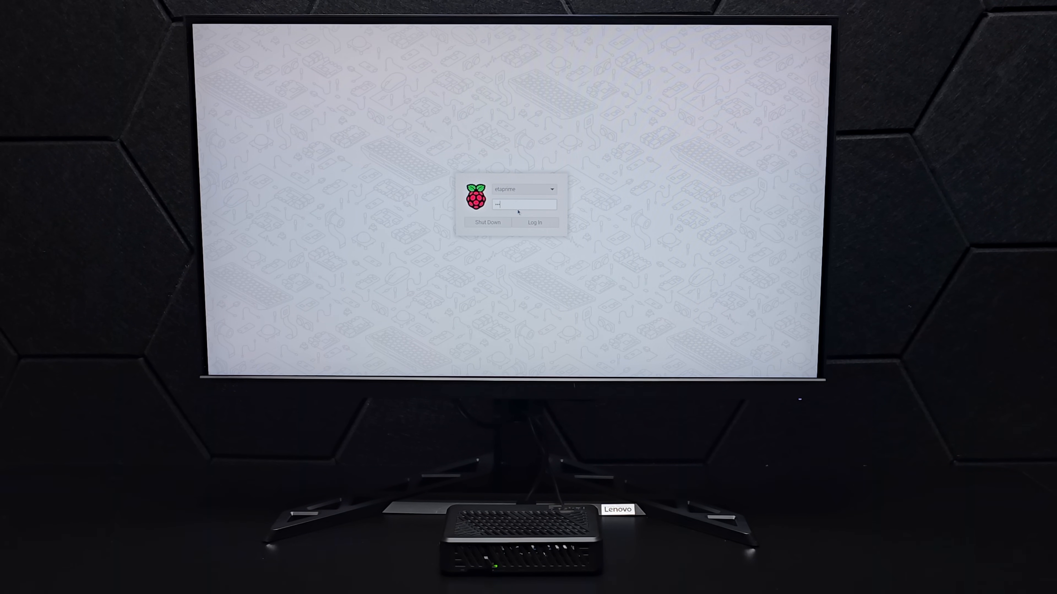
- Log in and launch the Sega Rally ISO from Documents > roms in PPSSPP
{"action": "left_click", "coordinate": [534, 222]}
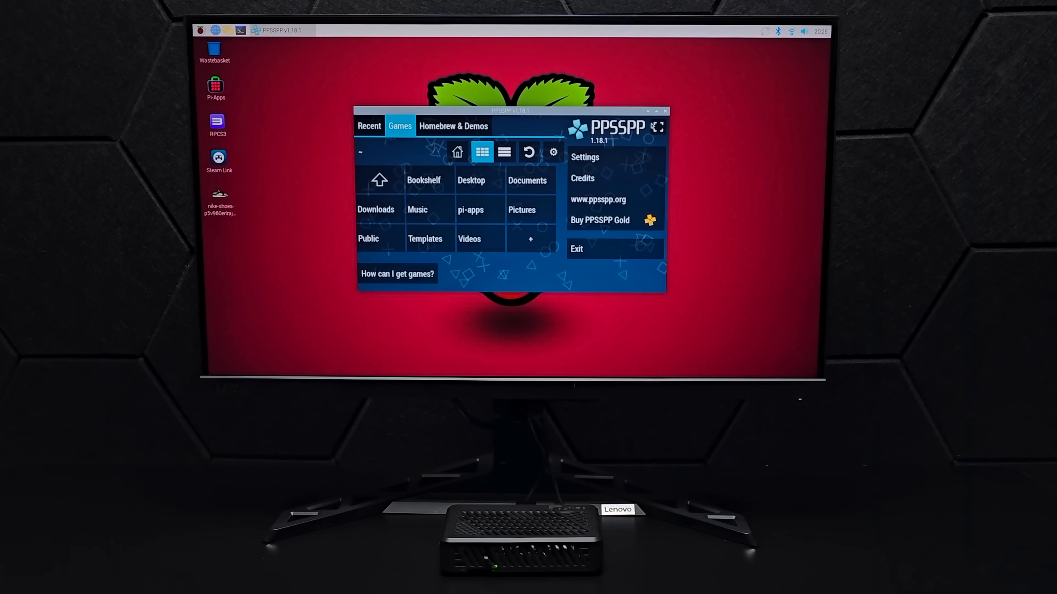
{"action": "left_click", "coordinate": [527, 180]}
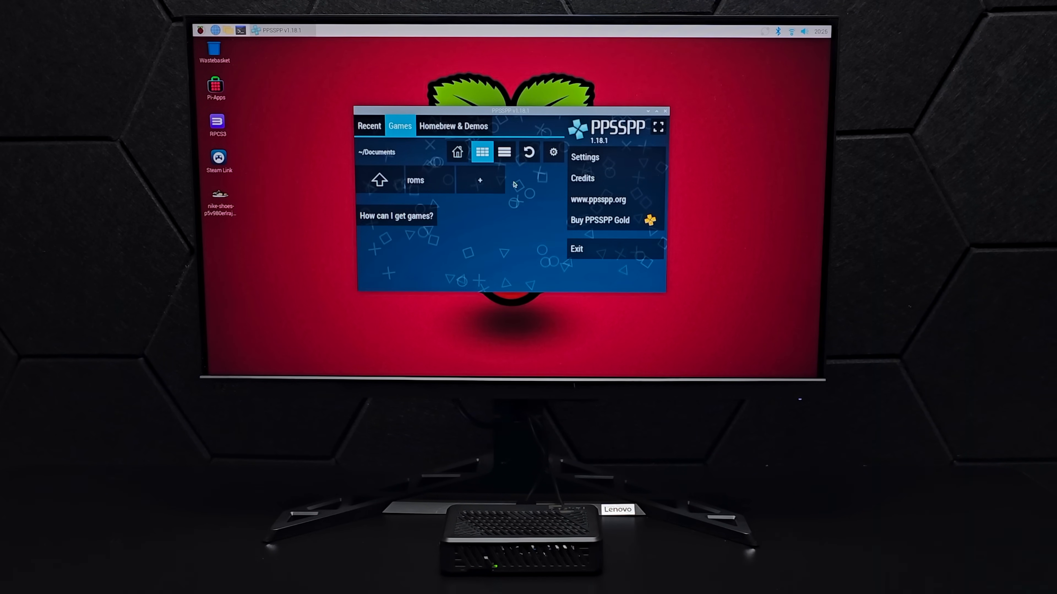
{"action": "left_click", "coordinate": [415, 180]}
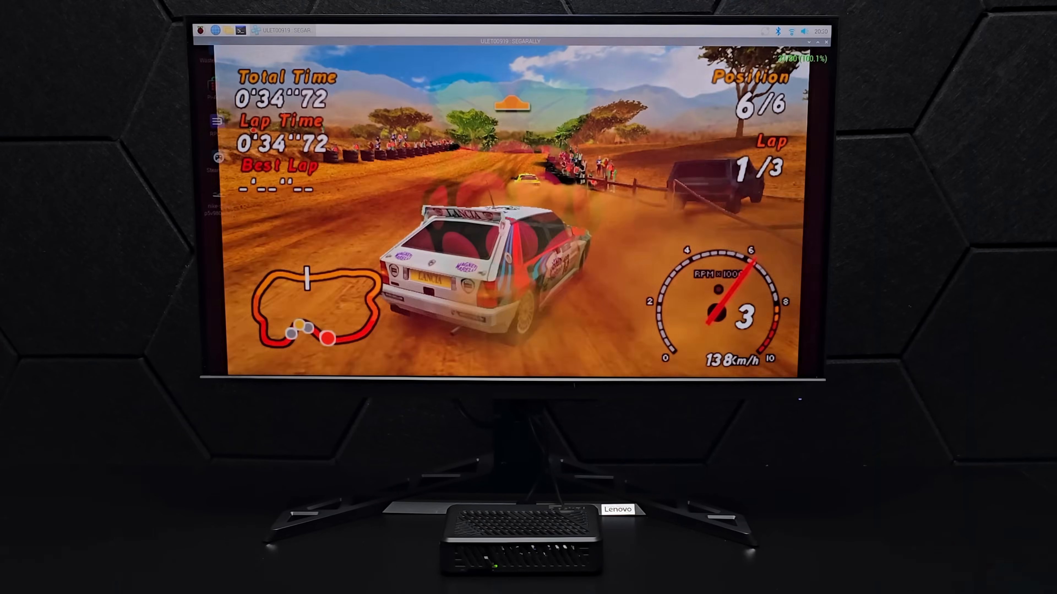
- Leave the racing game and launch Steam Link from its desktop icon
{"action": "left_click", "coordinate": [199, 30]}
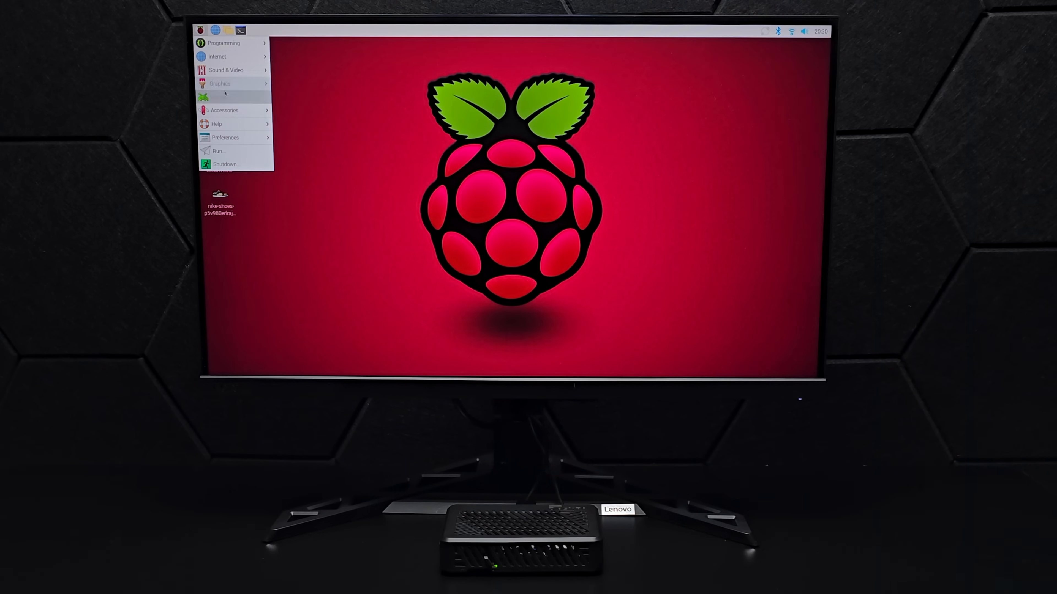
{"action": "left_click", "coordinate": [303, 127]}
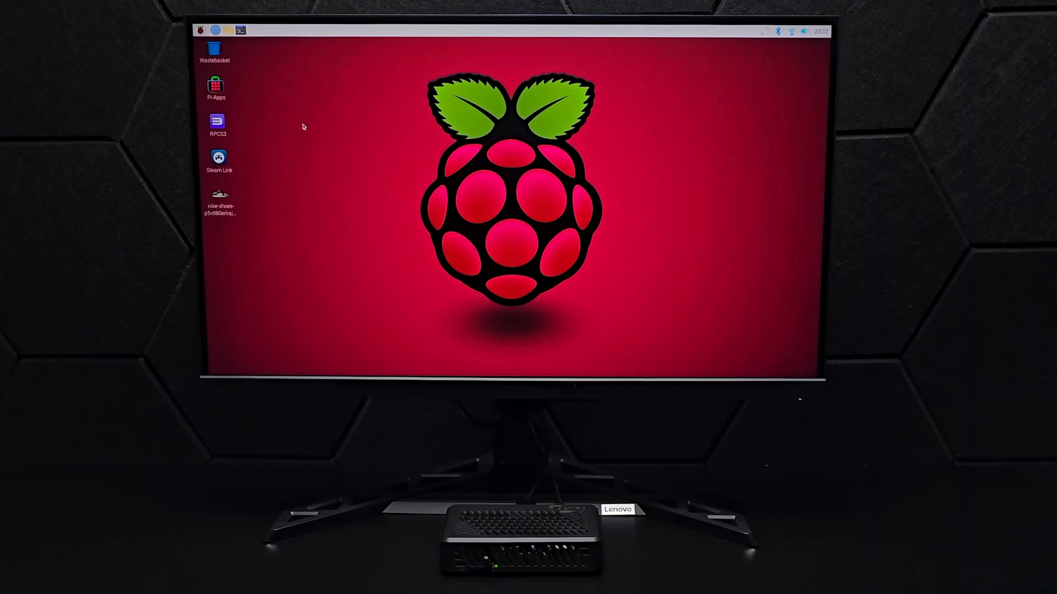
{"action": "double_click", "coordinate": [219, 156]}
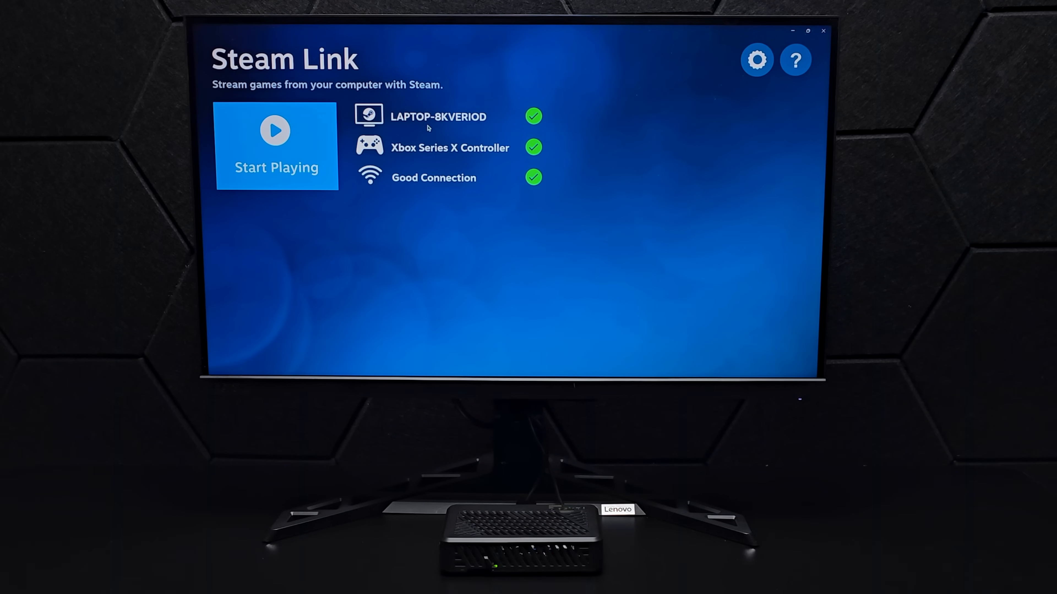
- Start Playing on the laptop host and browse Recent Games to Red Dead Redemption 2
{"action": "left_click", "coordinate": [276, 147]}
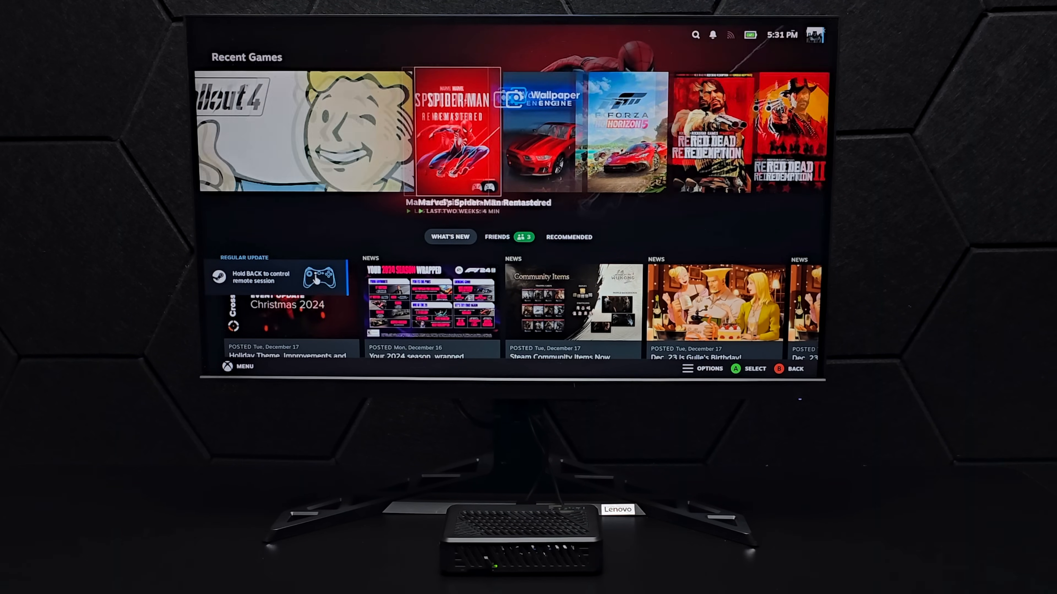
{"action": "scroll", "scroll_direction": "right", "scroll_amount": 3}
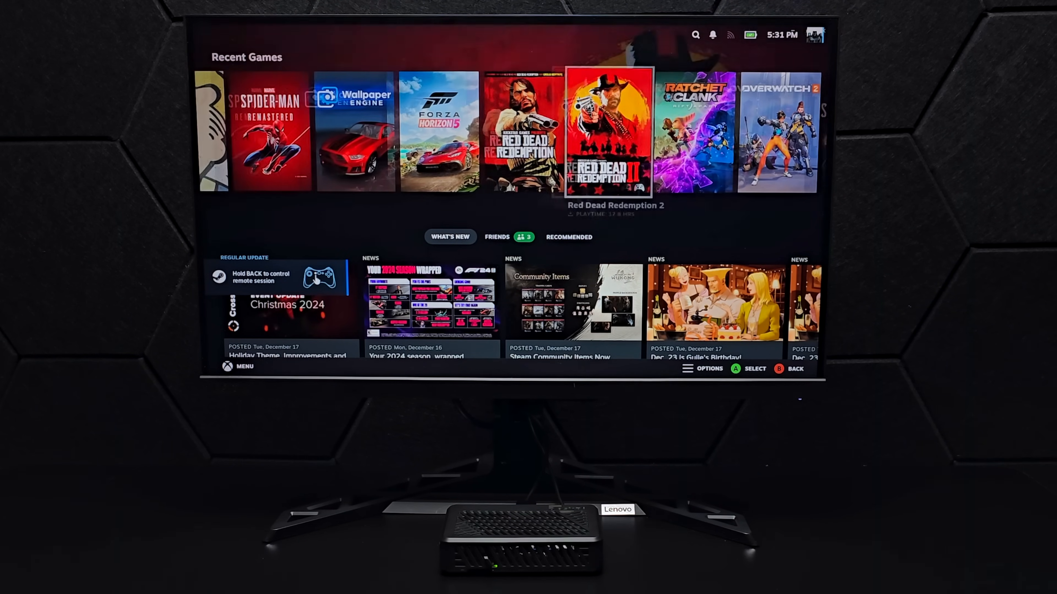